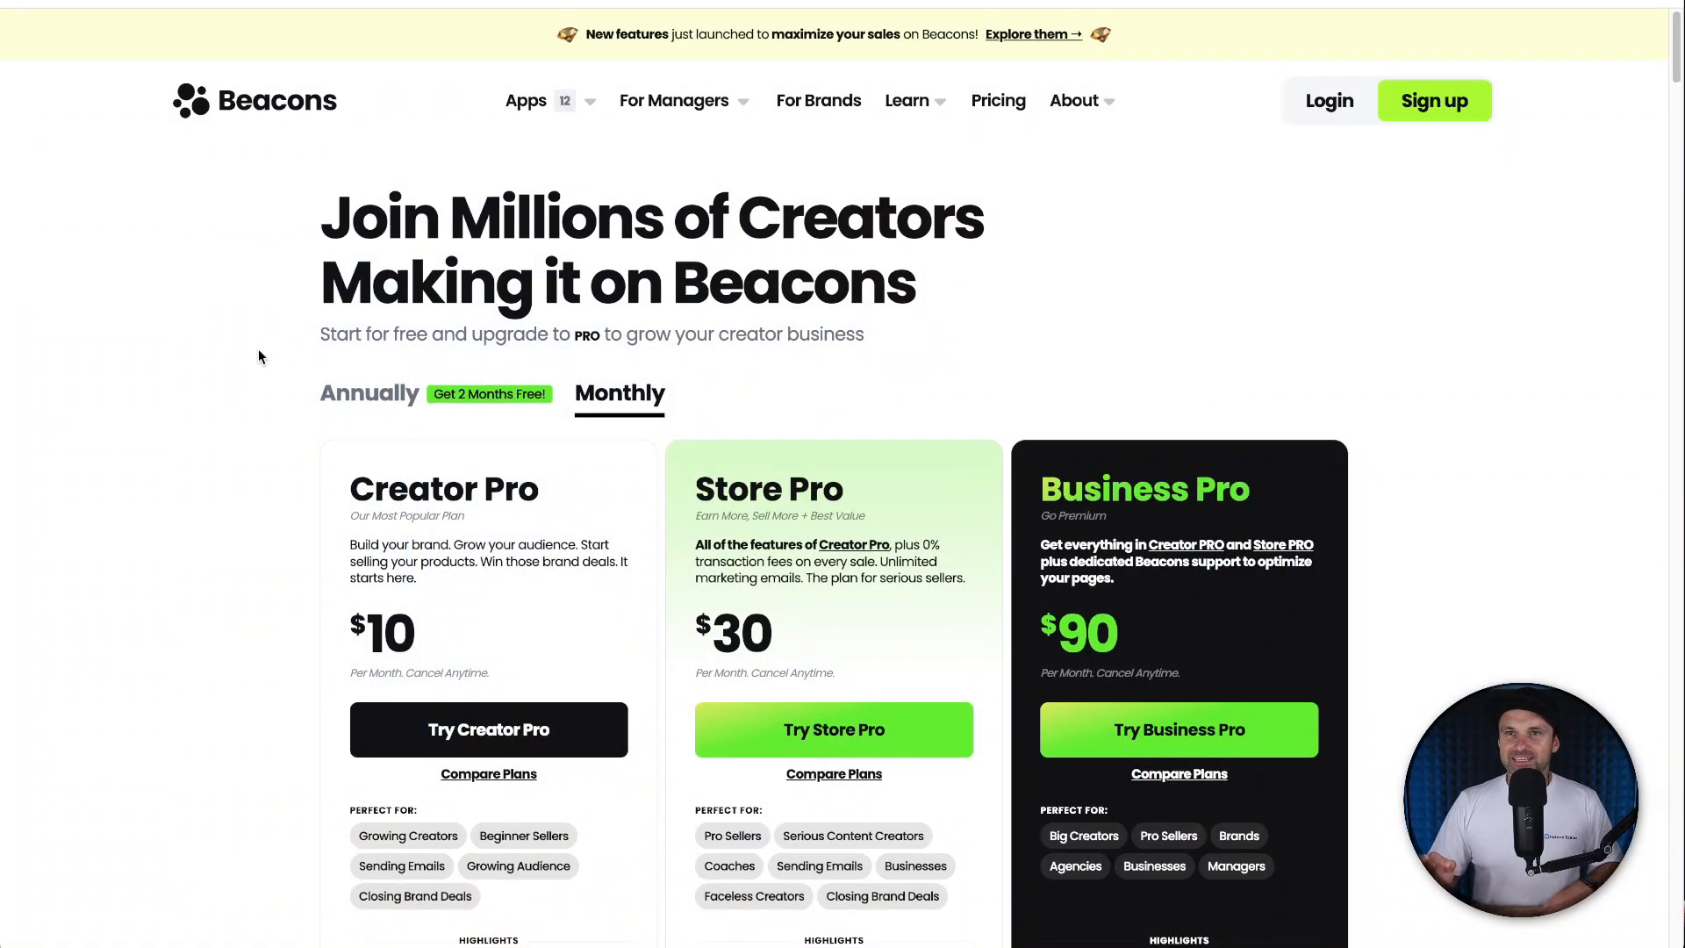
mouse_move(206, 9)
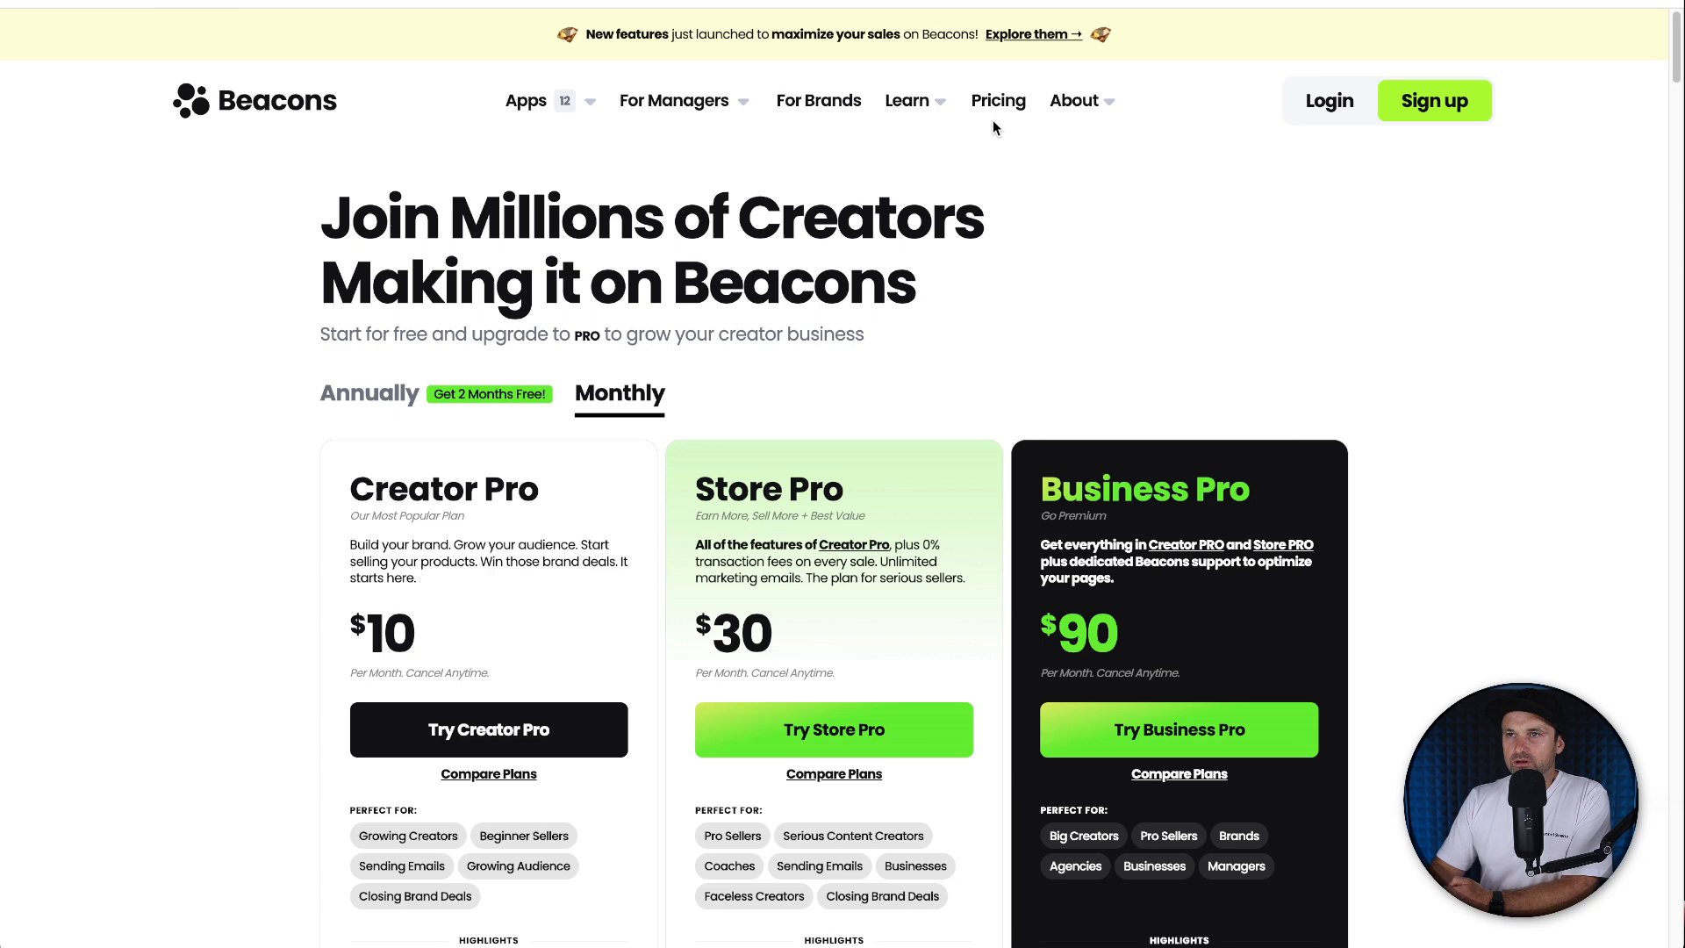
mouse_move(315, 402)
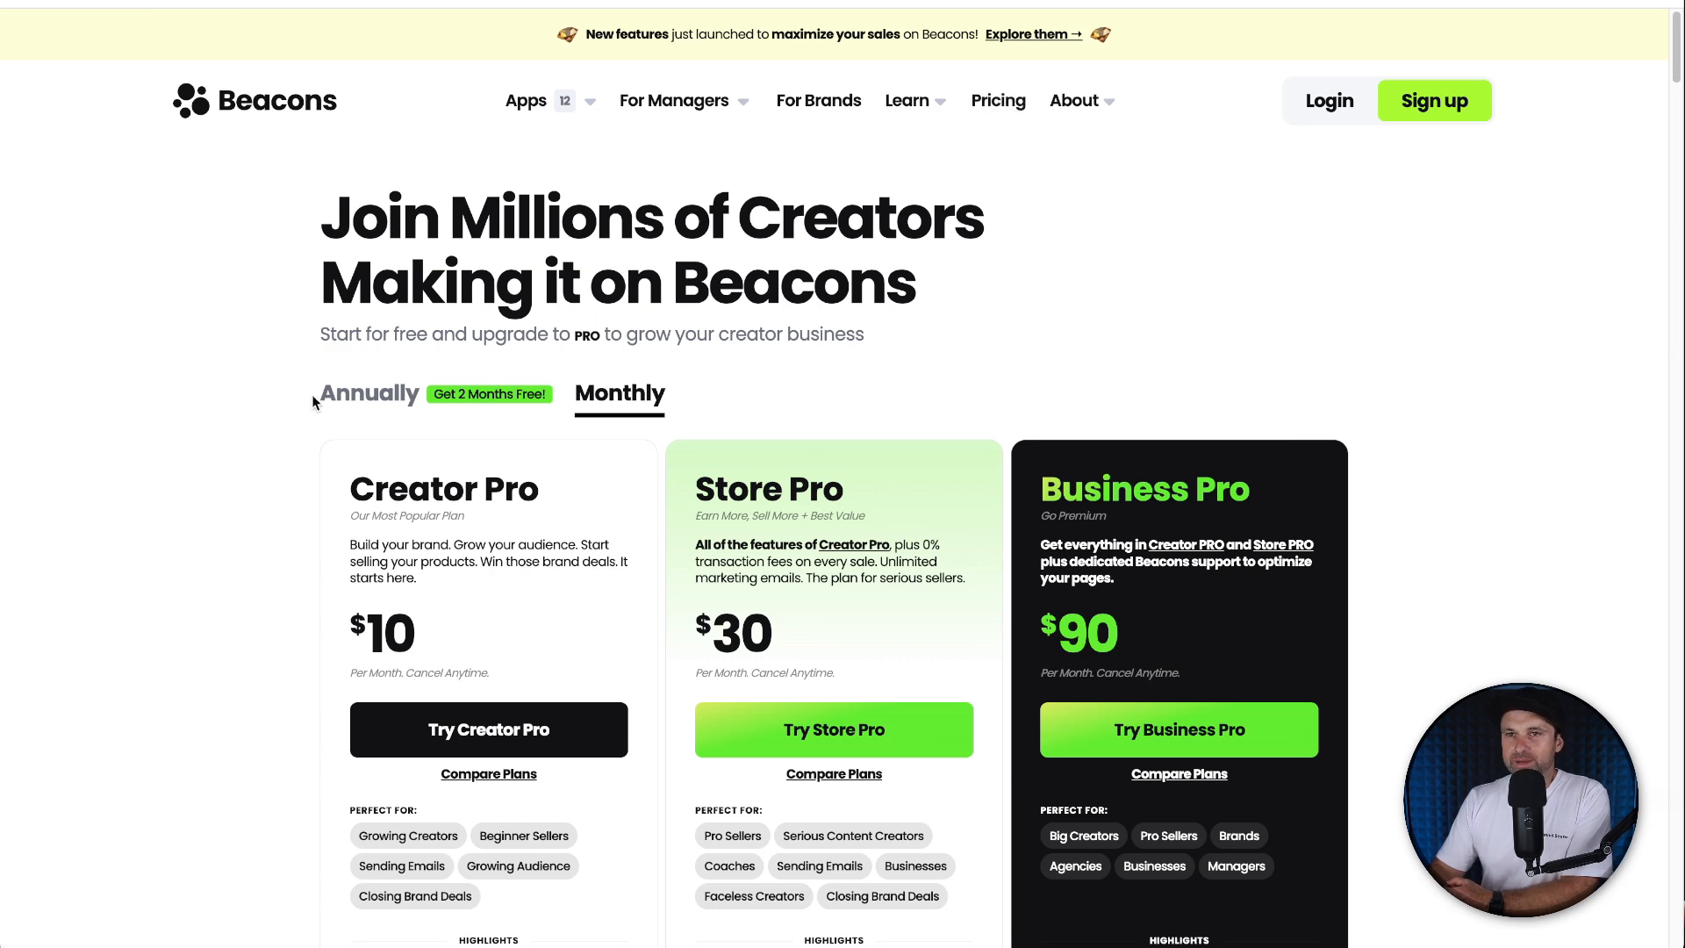
Step: Toggle the pricing cards to annual and back to monthly, then read the Pro plan highlights
click(619, 393)
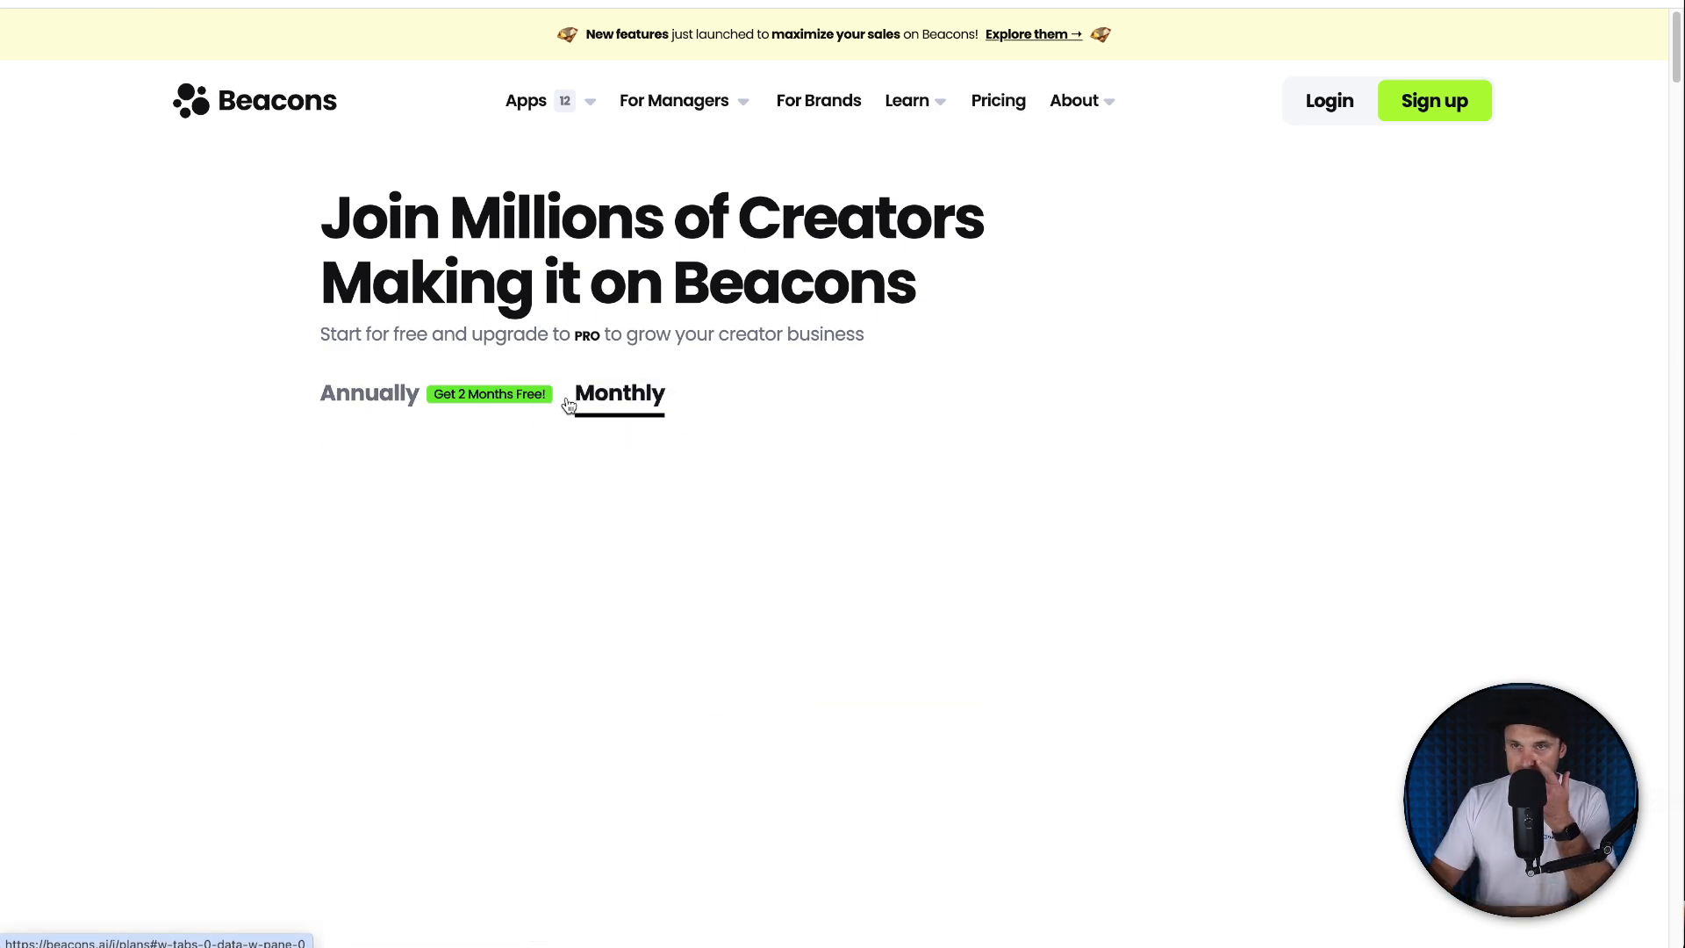
click(619, 393)
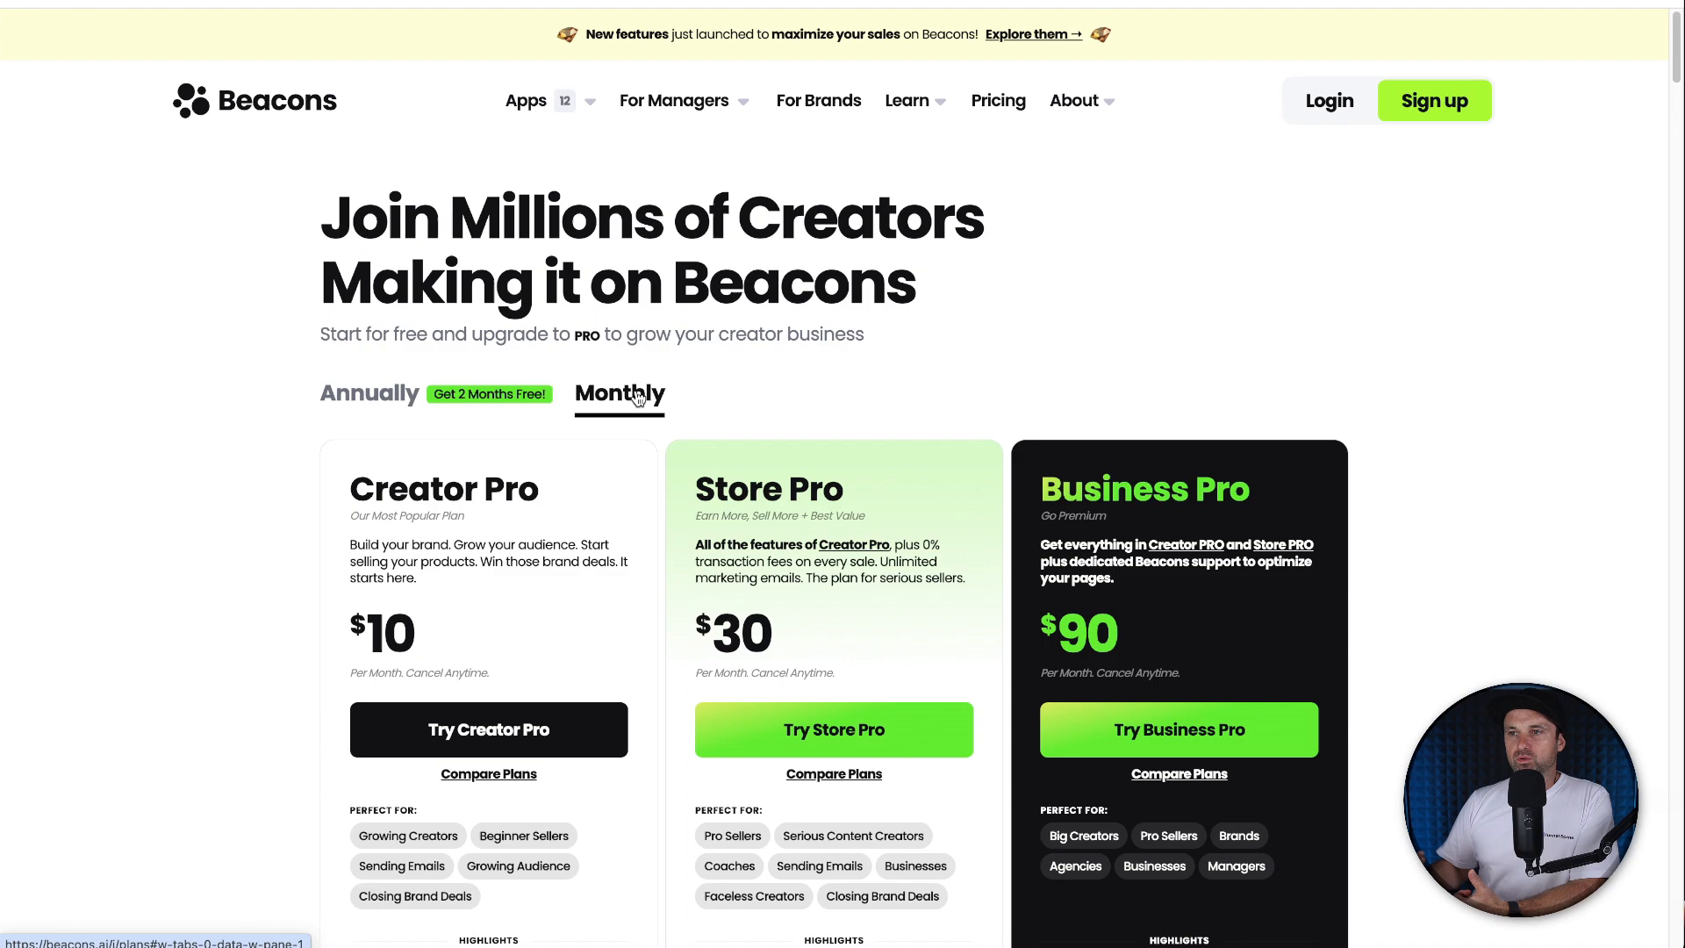
scroll(down, 3)
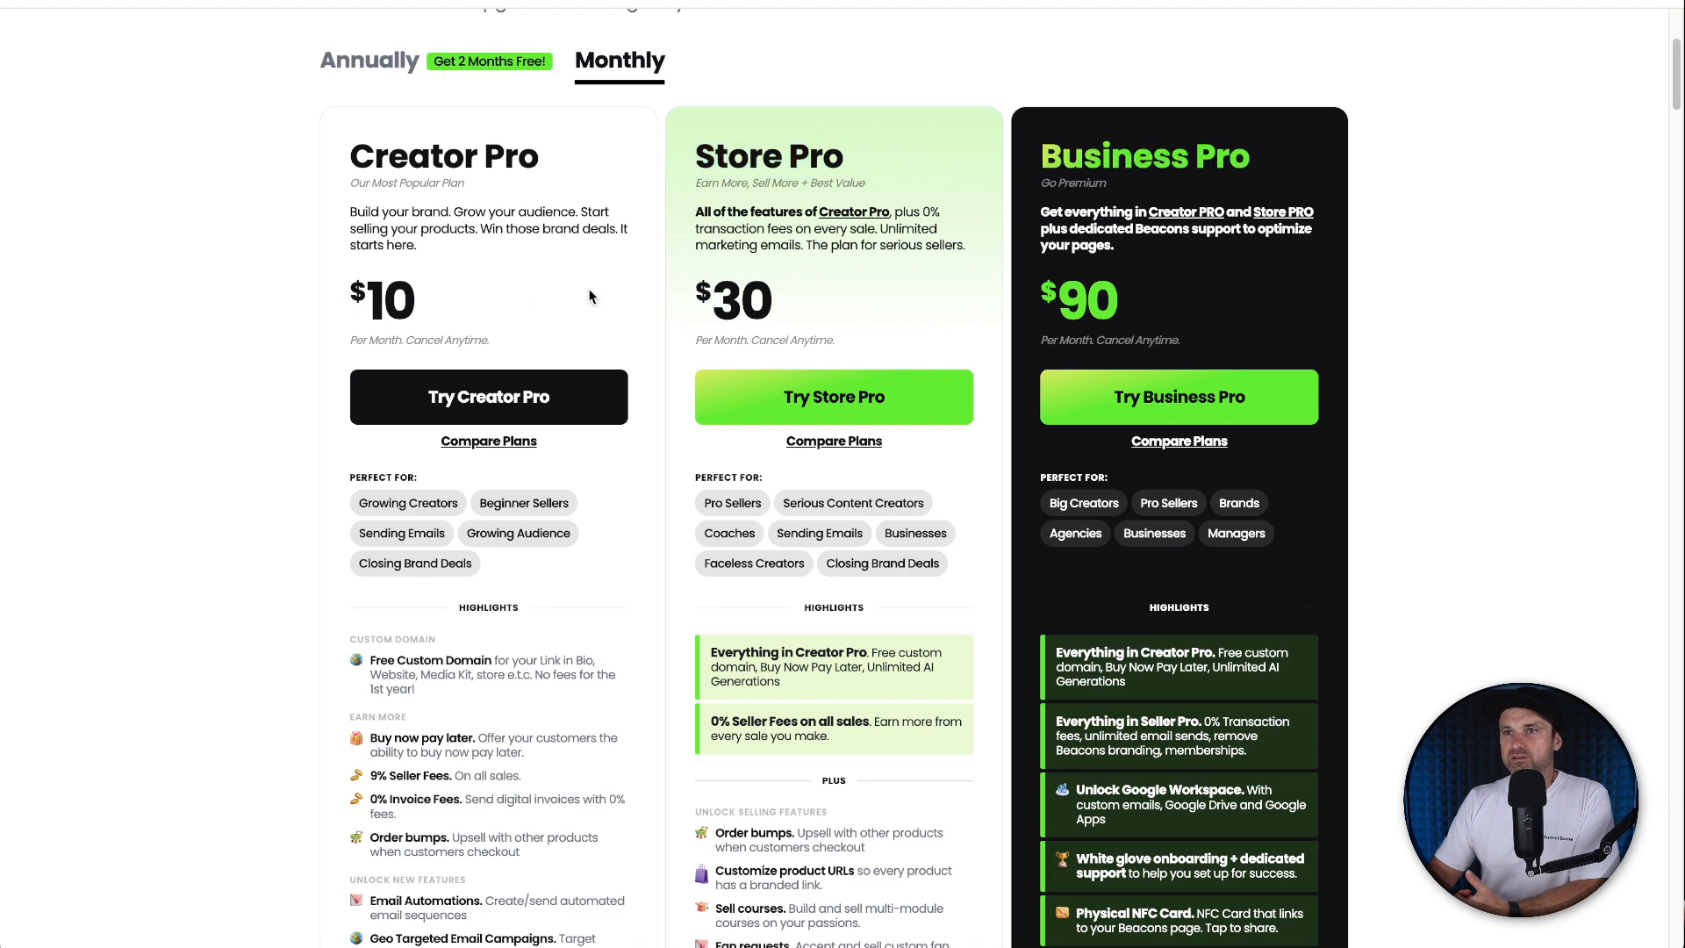
scroll(down, 3)
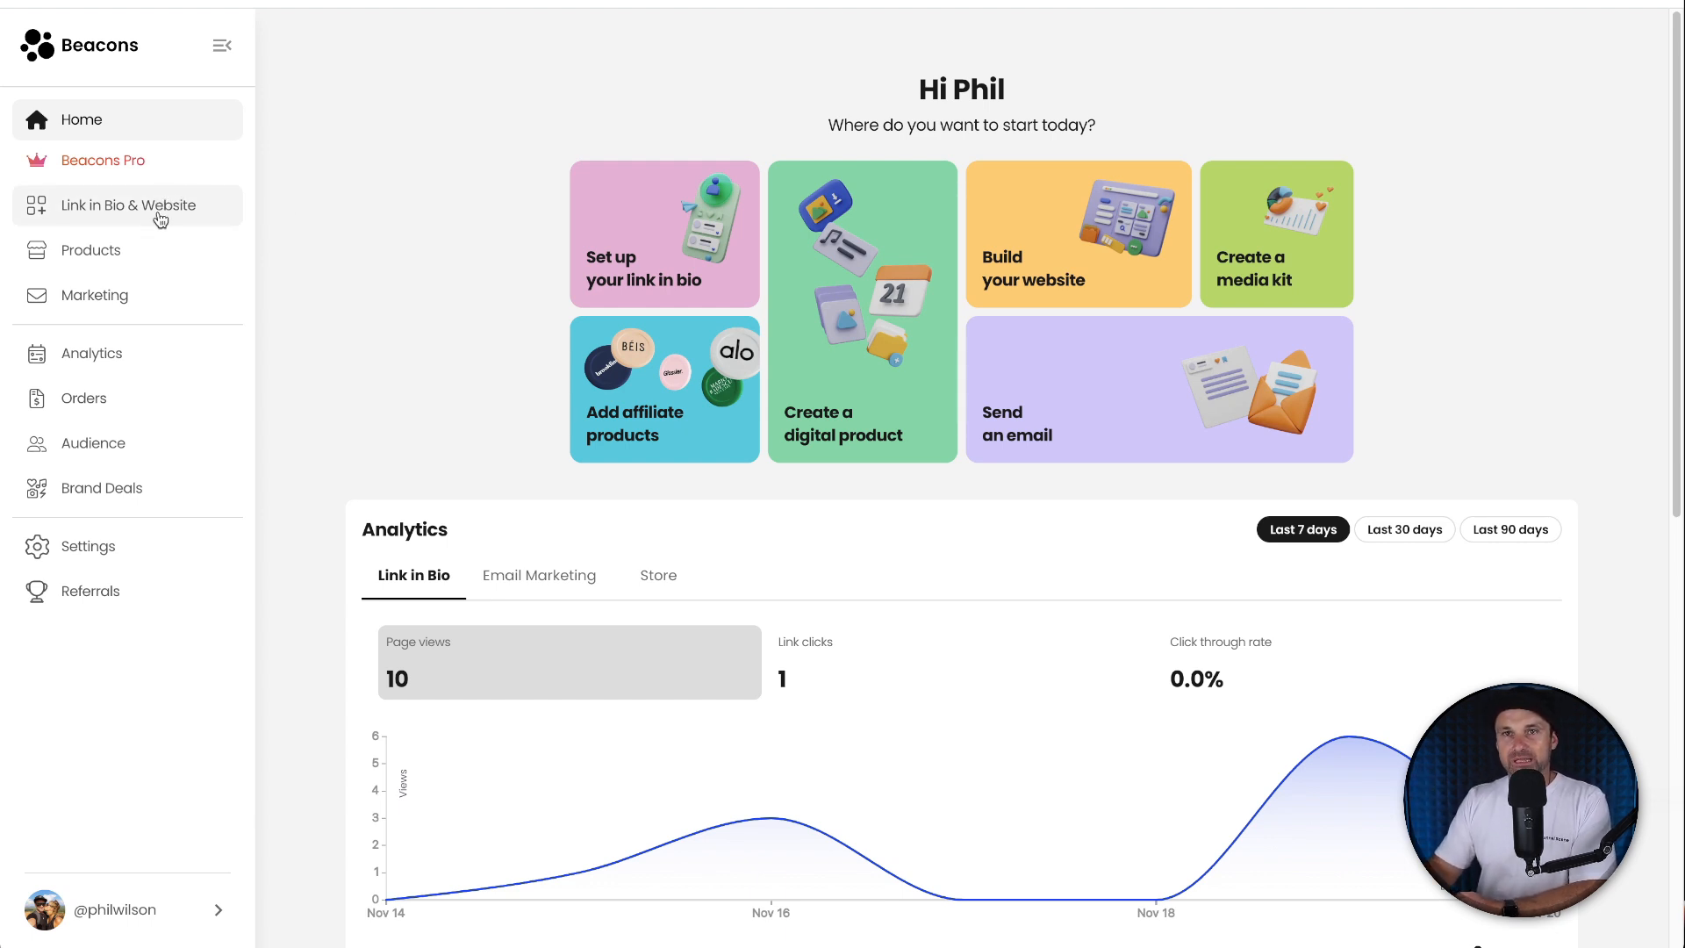
Step: Open the Link in Bio & Website editor showing the Start Here page
click(129, 205)
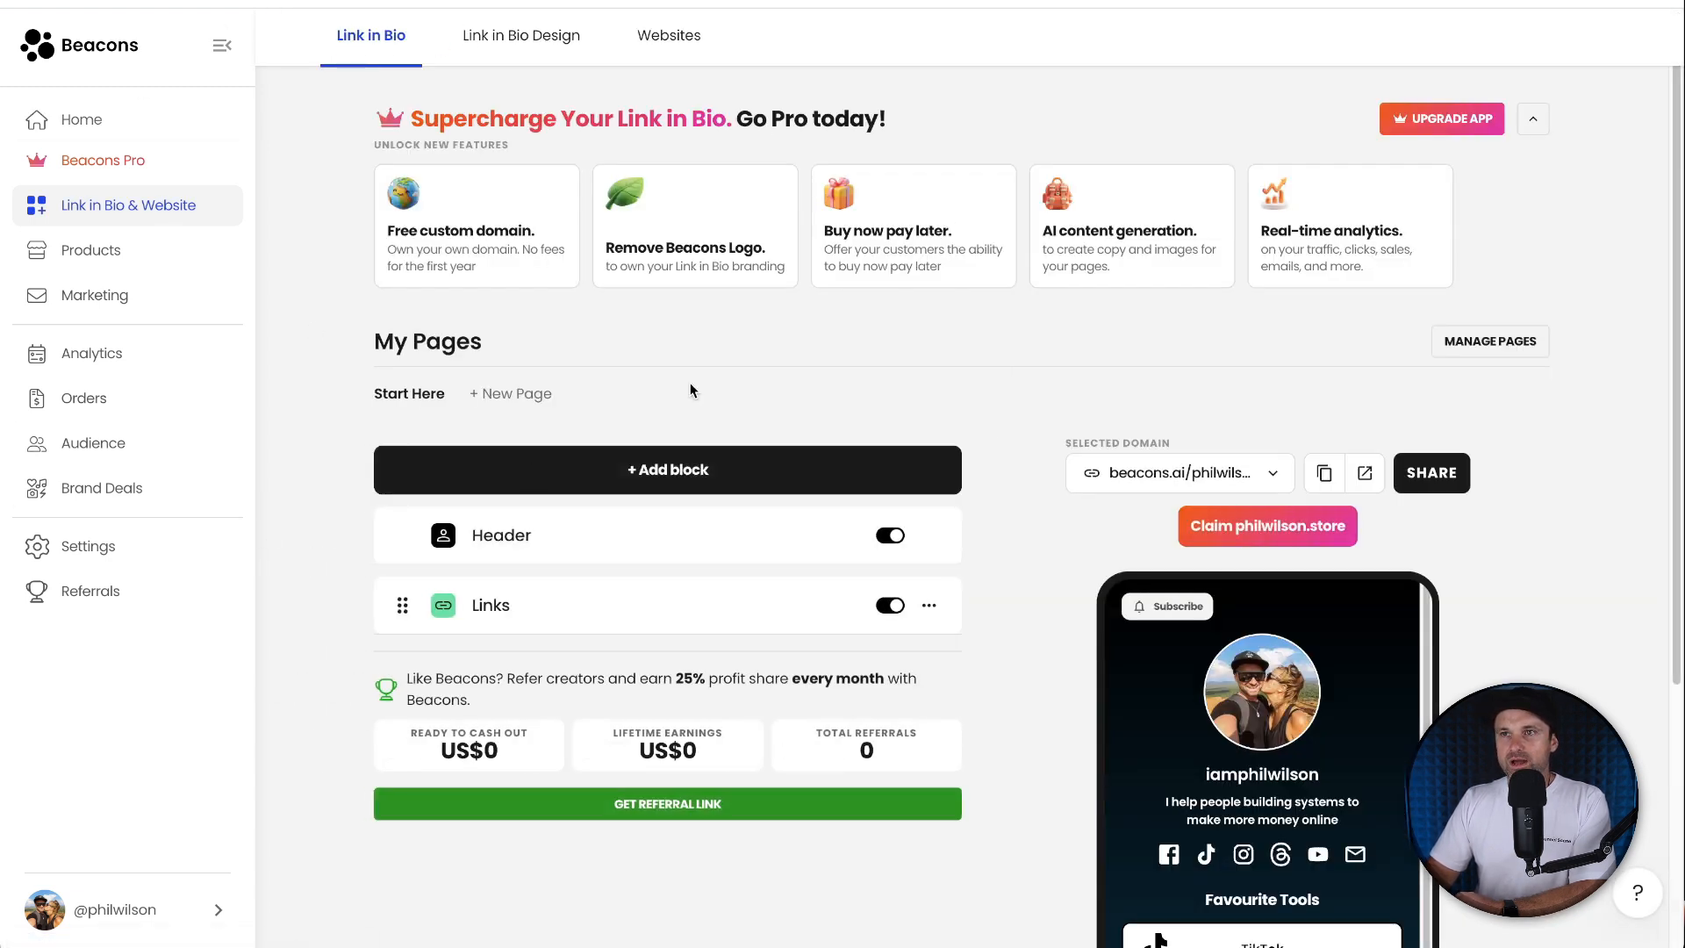
mouse_move(282, 277)
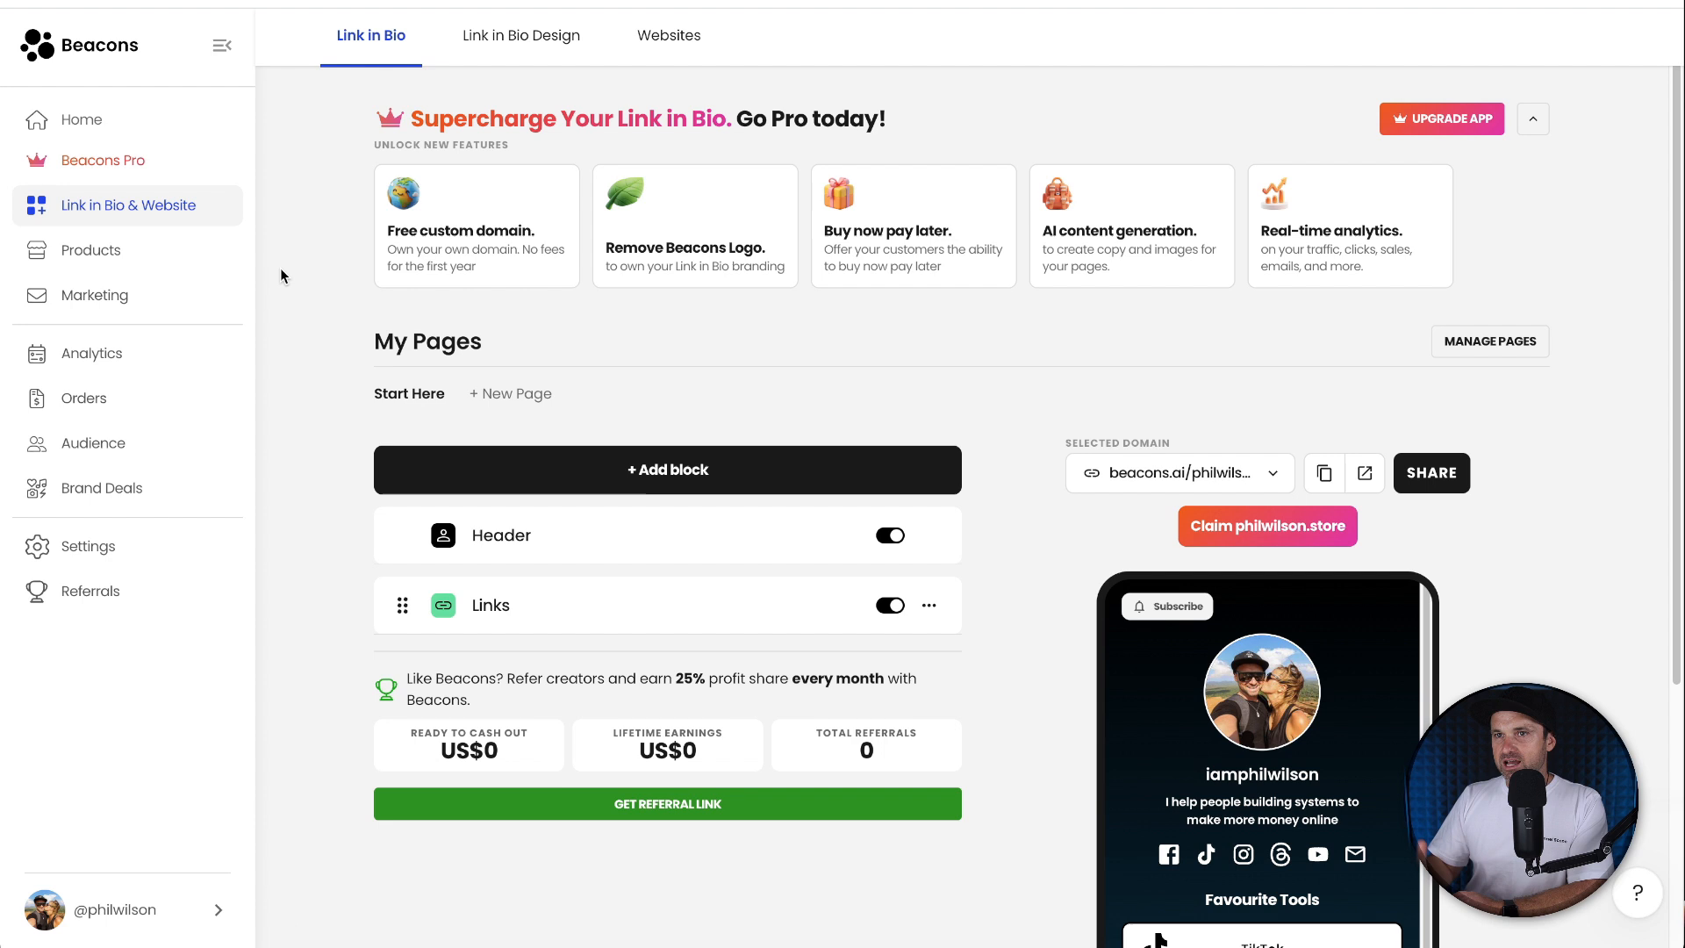
mouse_move(675, 270)
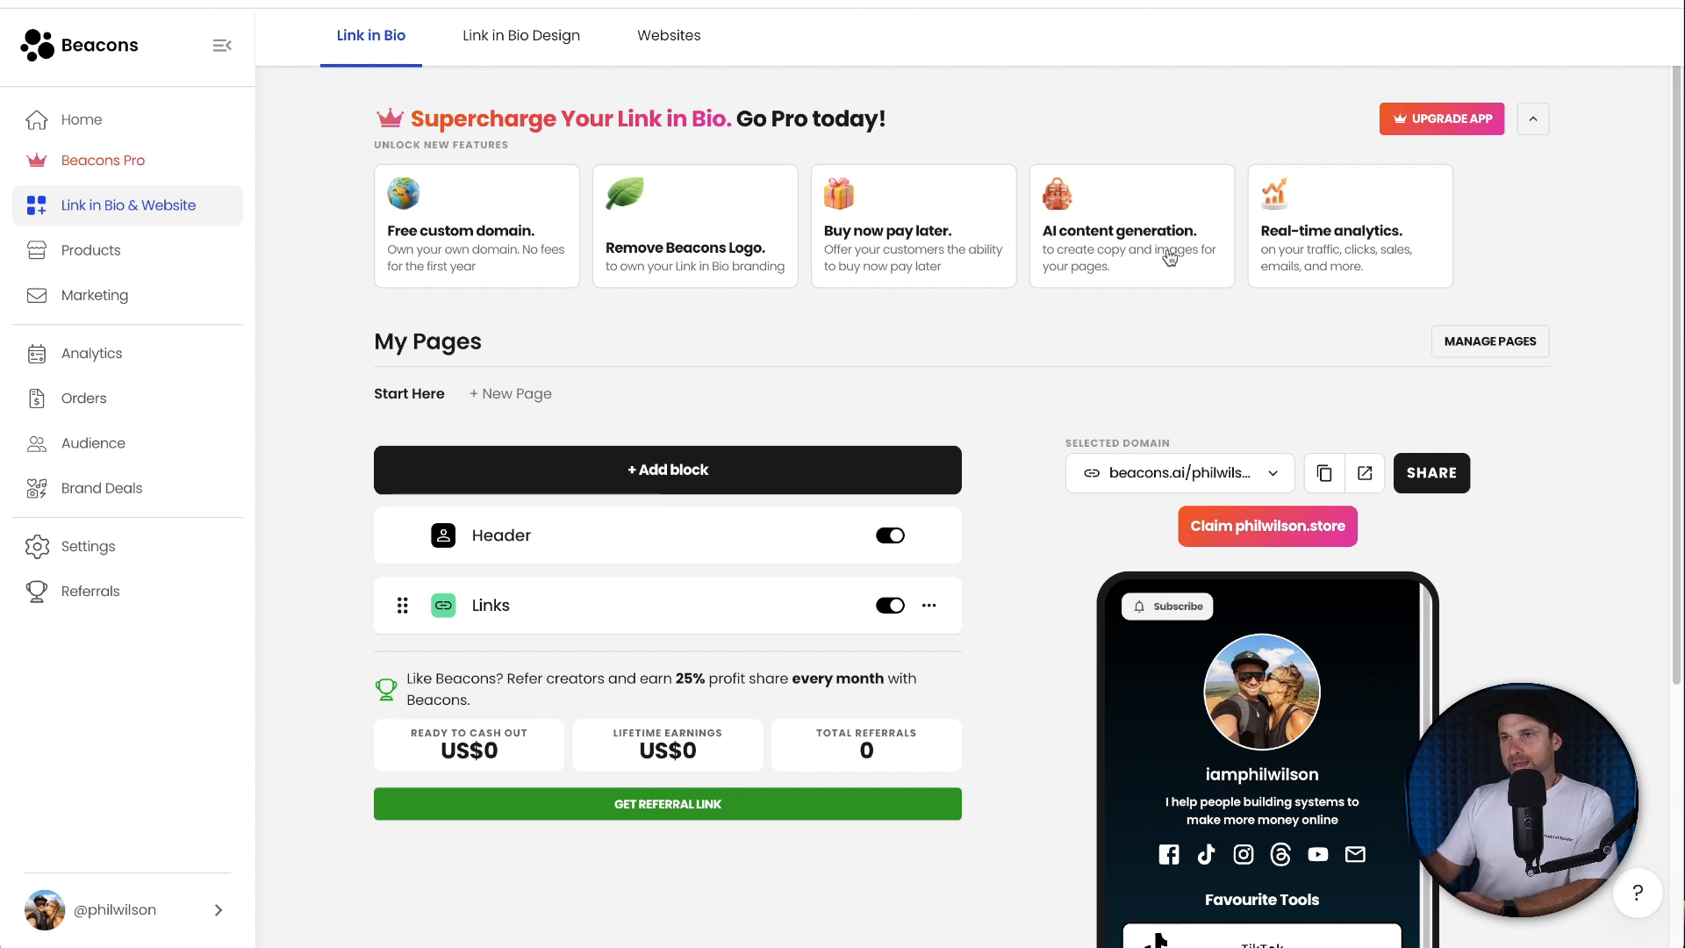
mouse_move(1426, 313)
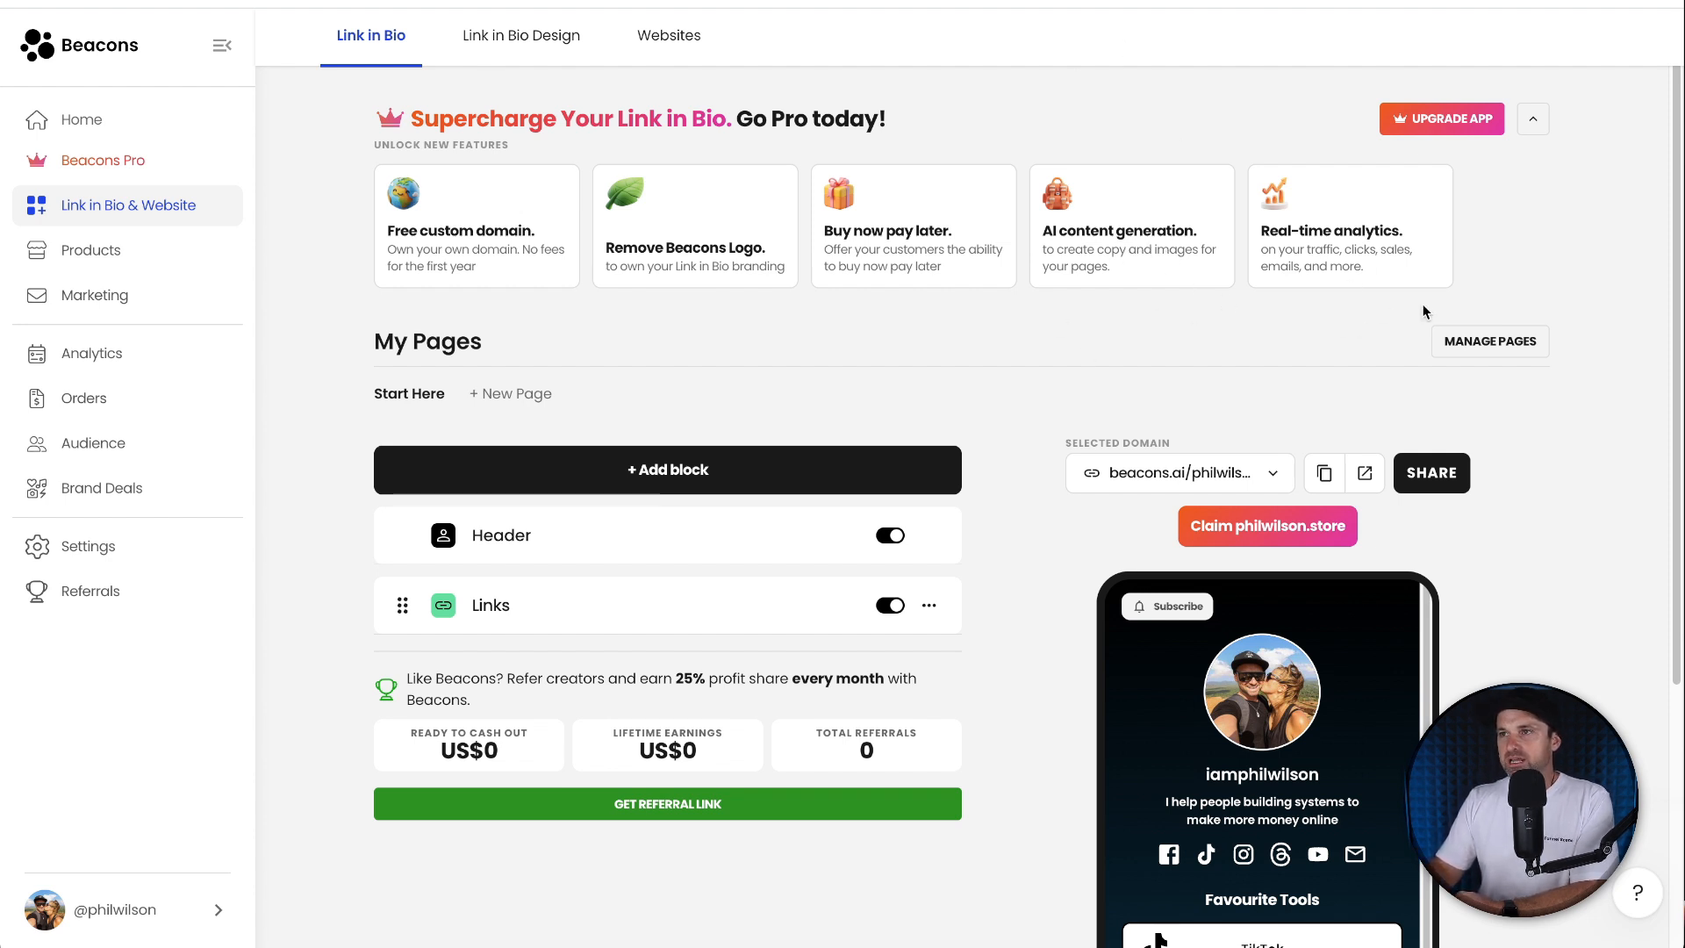
mouse_move(91, 249)
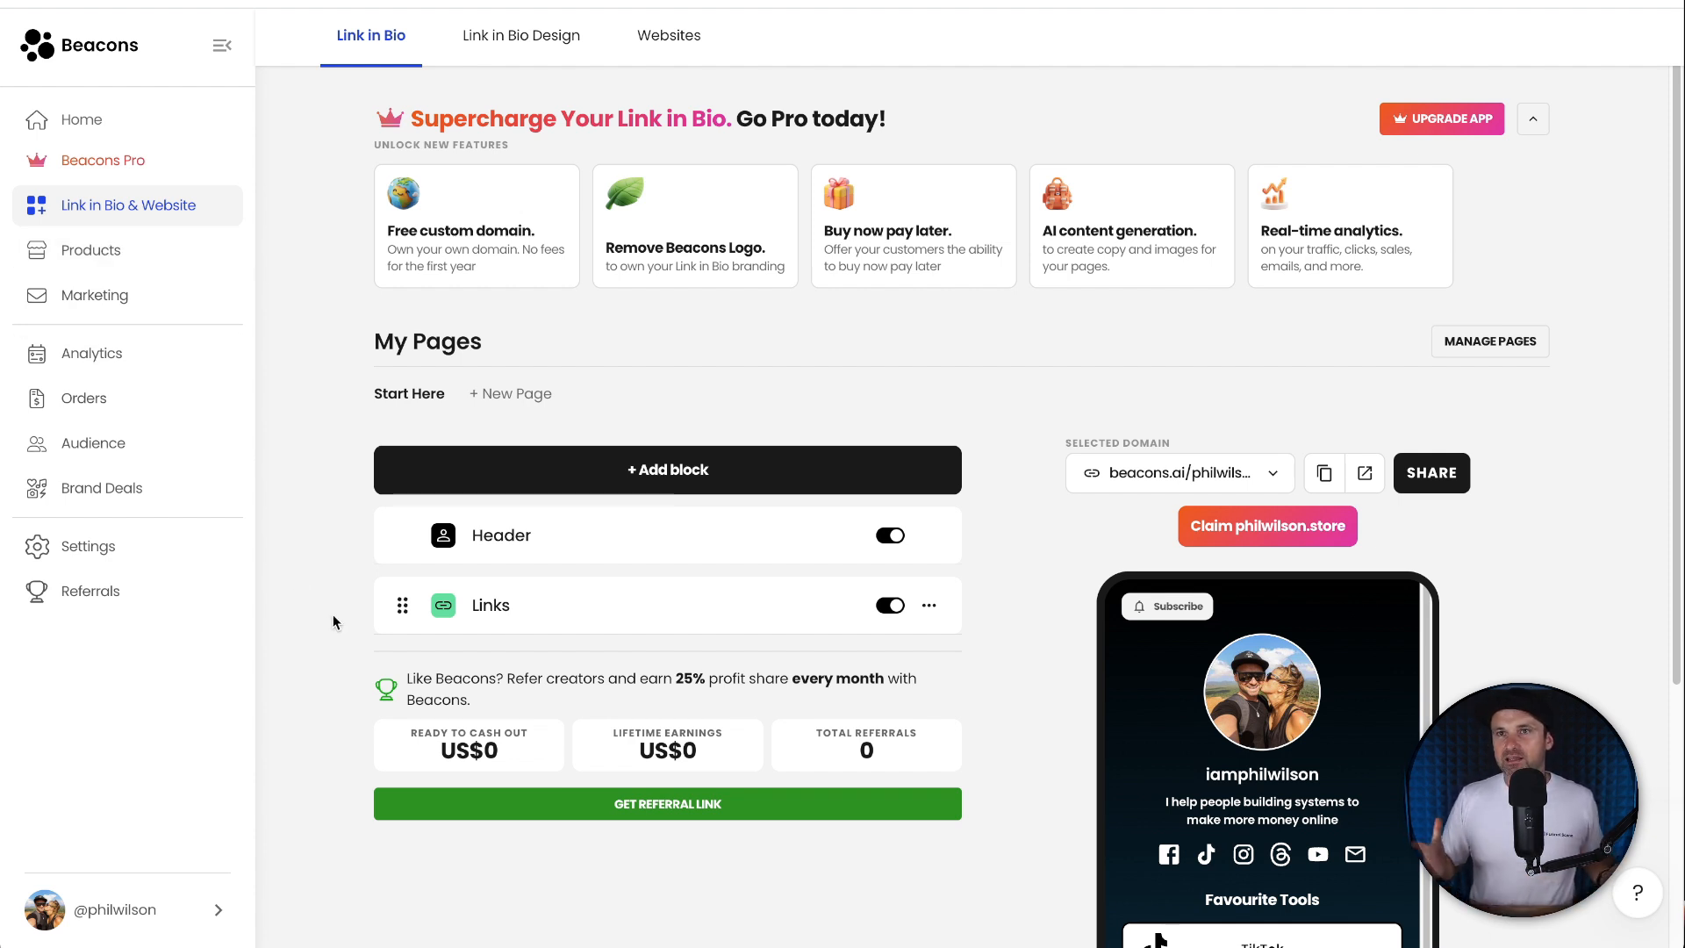
mouse_move(343, 611)
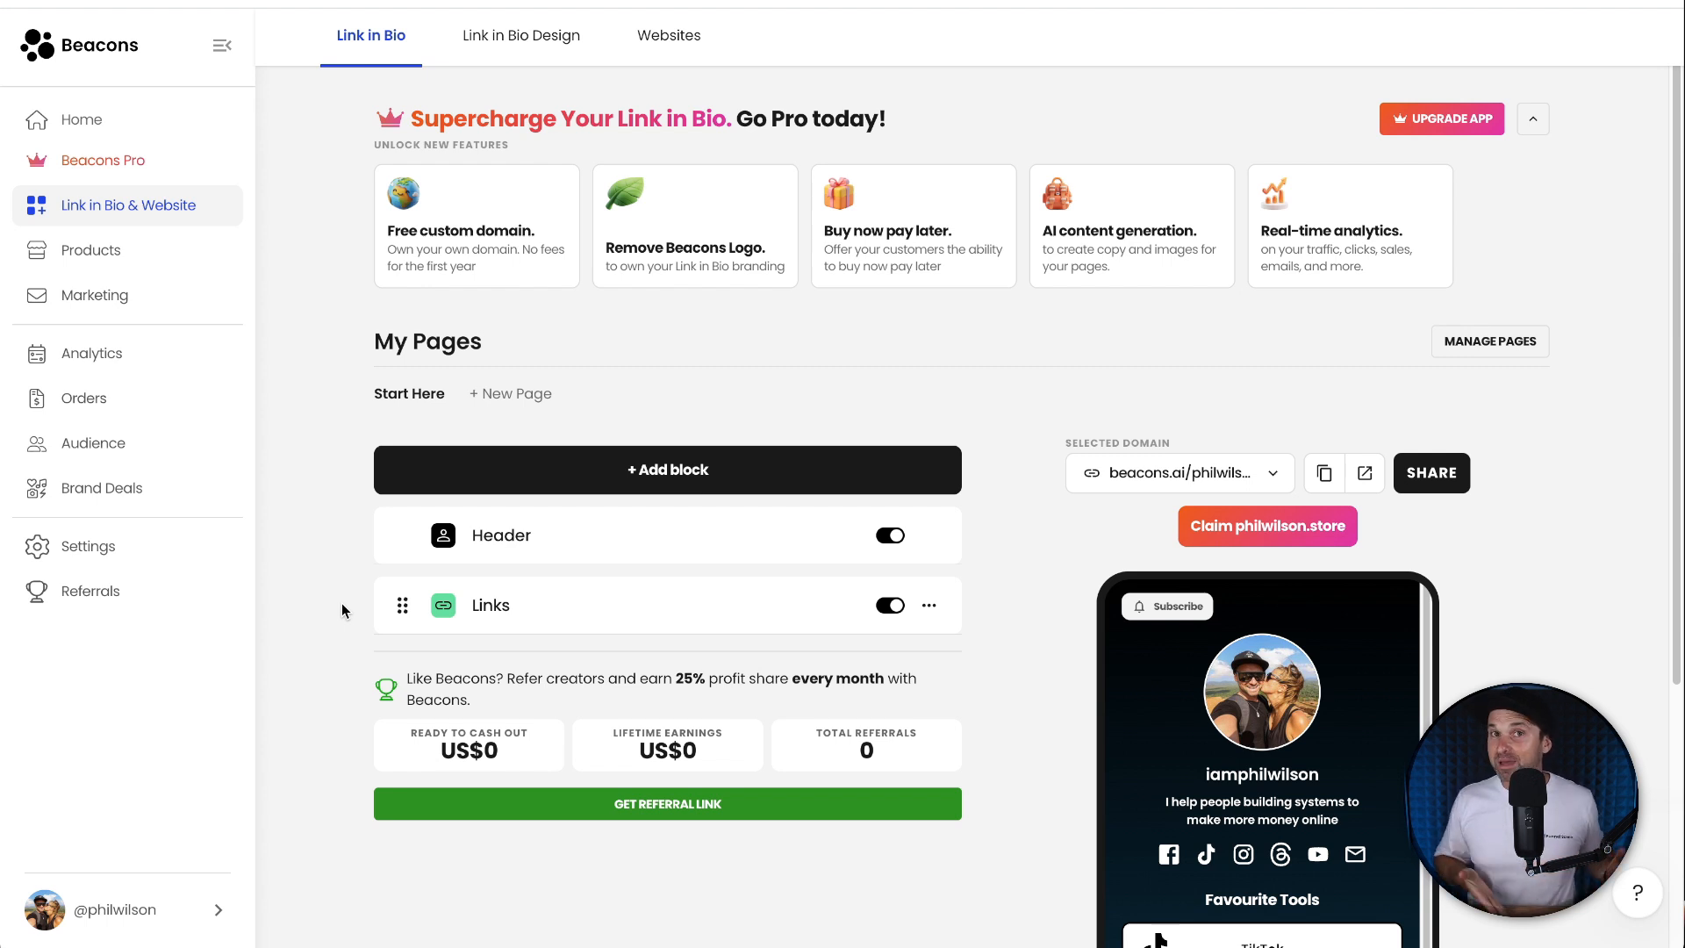
mouse_move(327, 322)
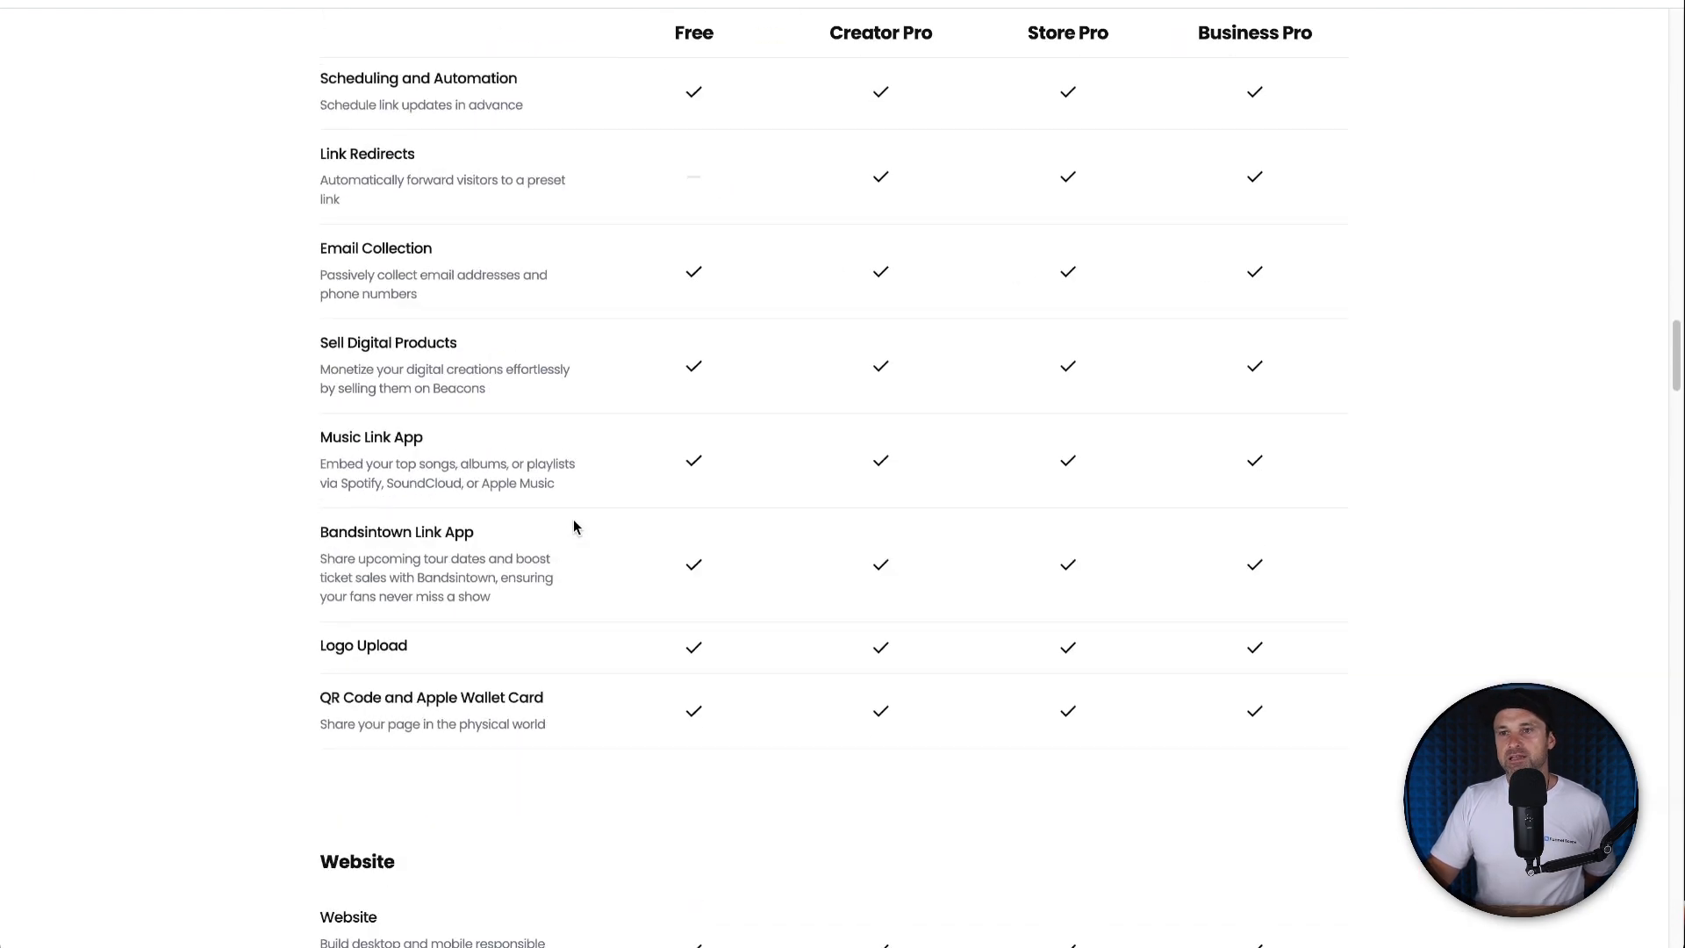
Step: Scroll the plan comparison to Store transaction fees: 9% on Free and Creator Pro
scroll(down, 3)
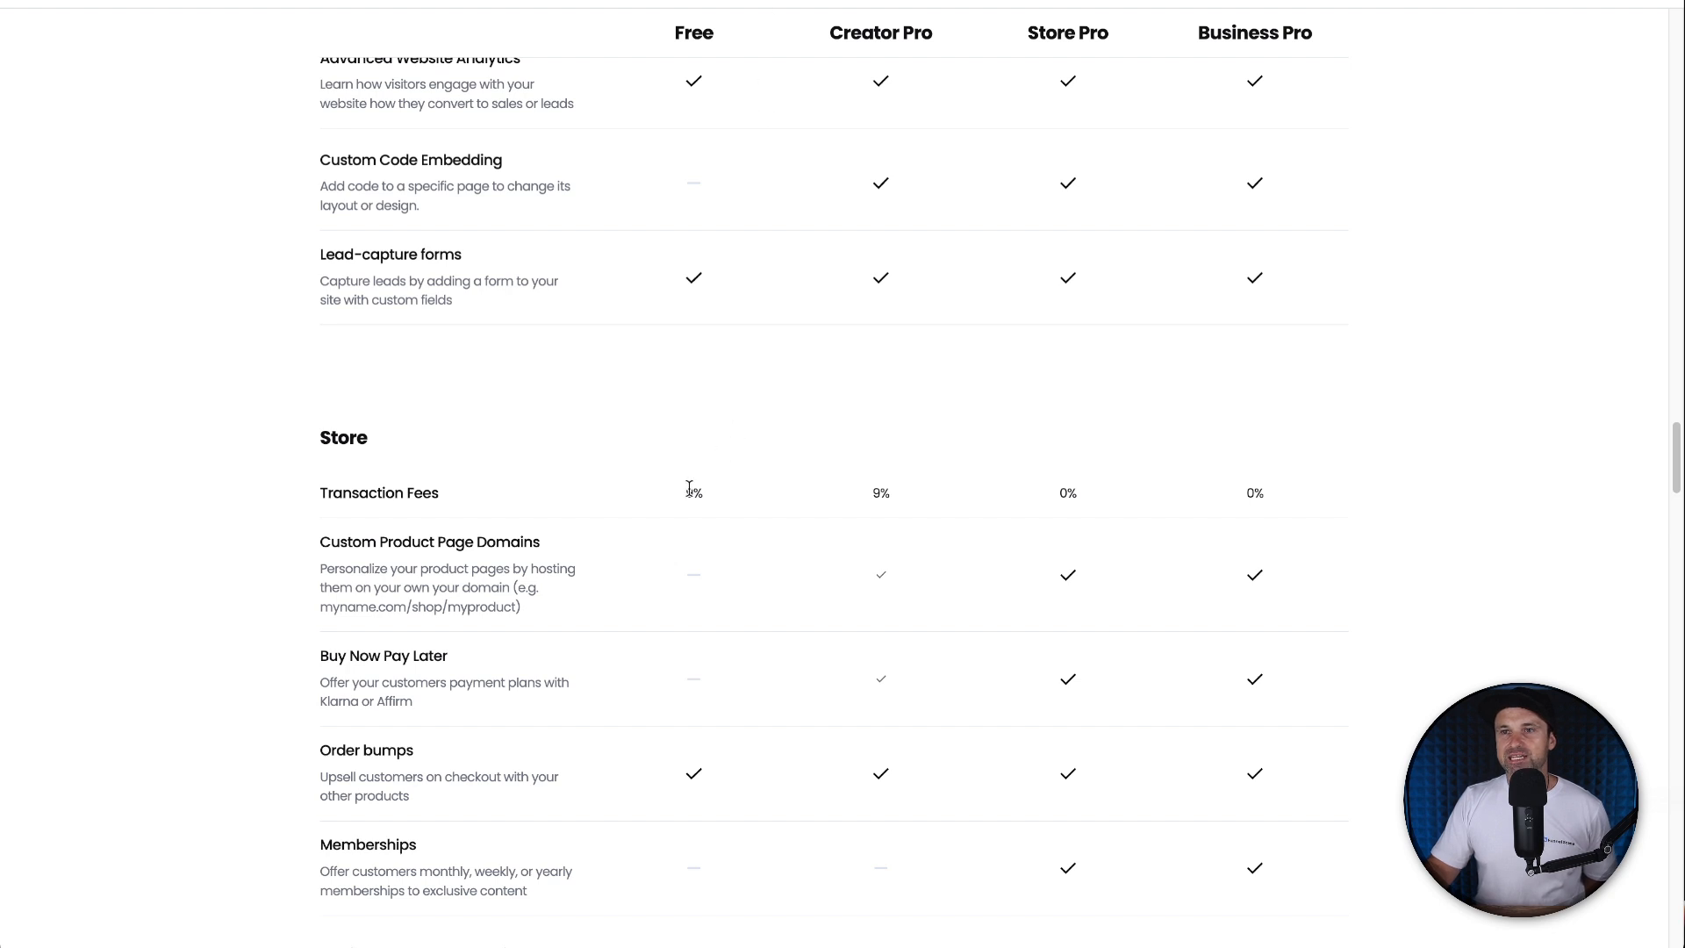
double_click(693, 493)
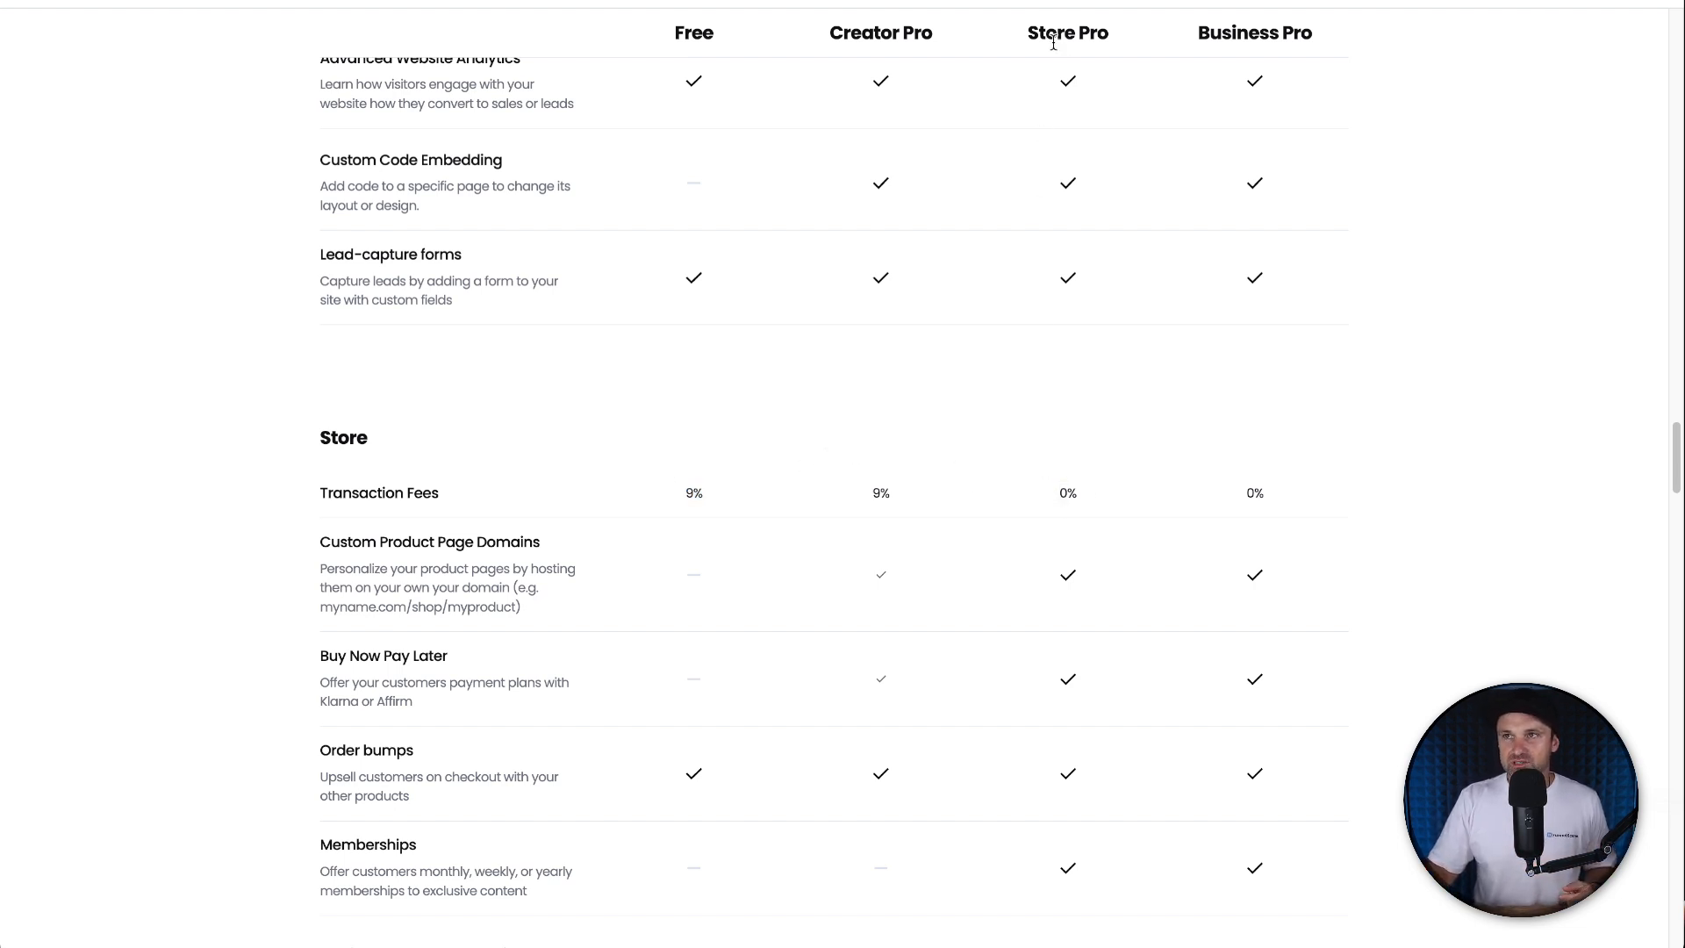
mouse_move(1096, 495)
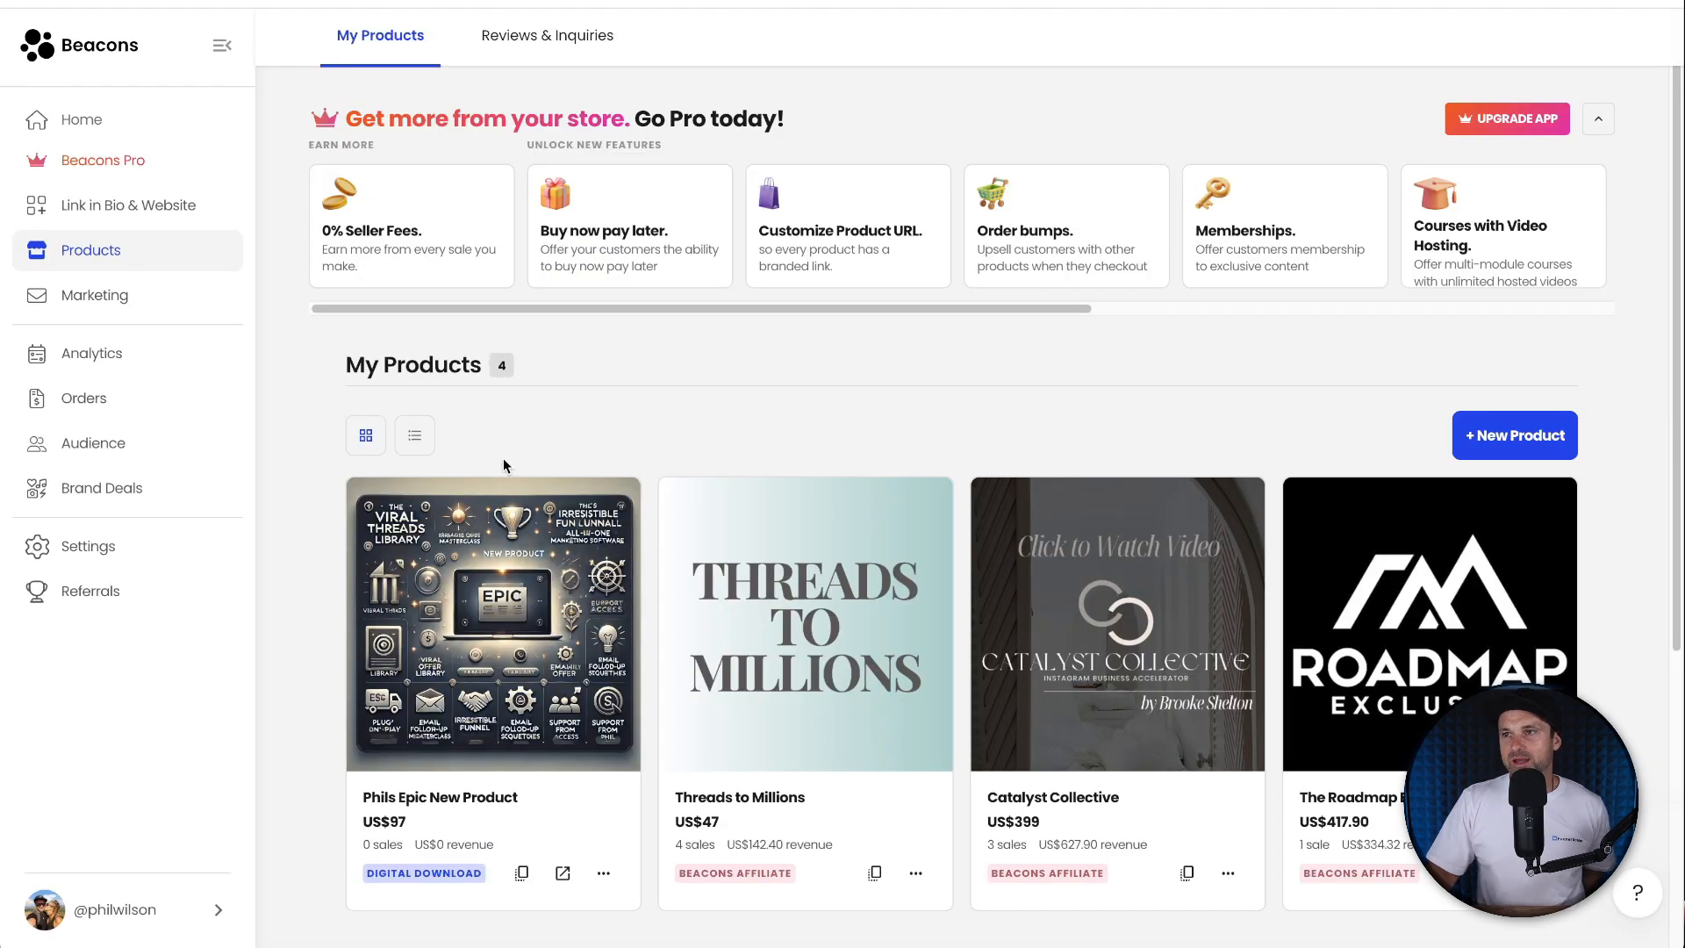
Step: Open the Marketing section to see the email Overview and account-under-review notice
click(95, 295)
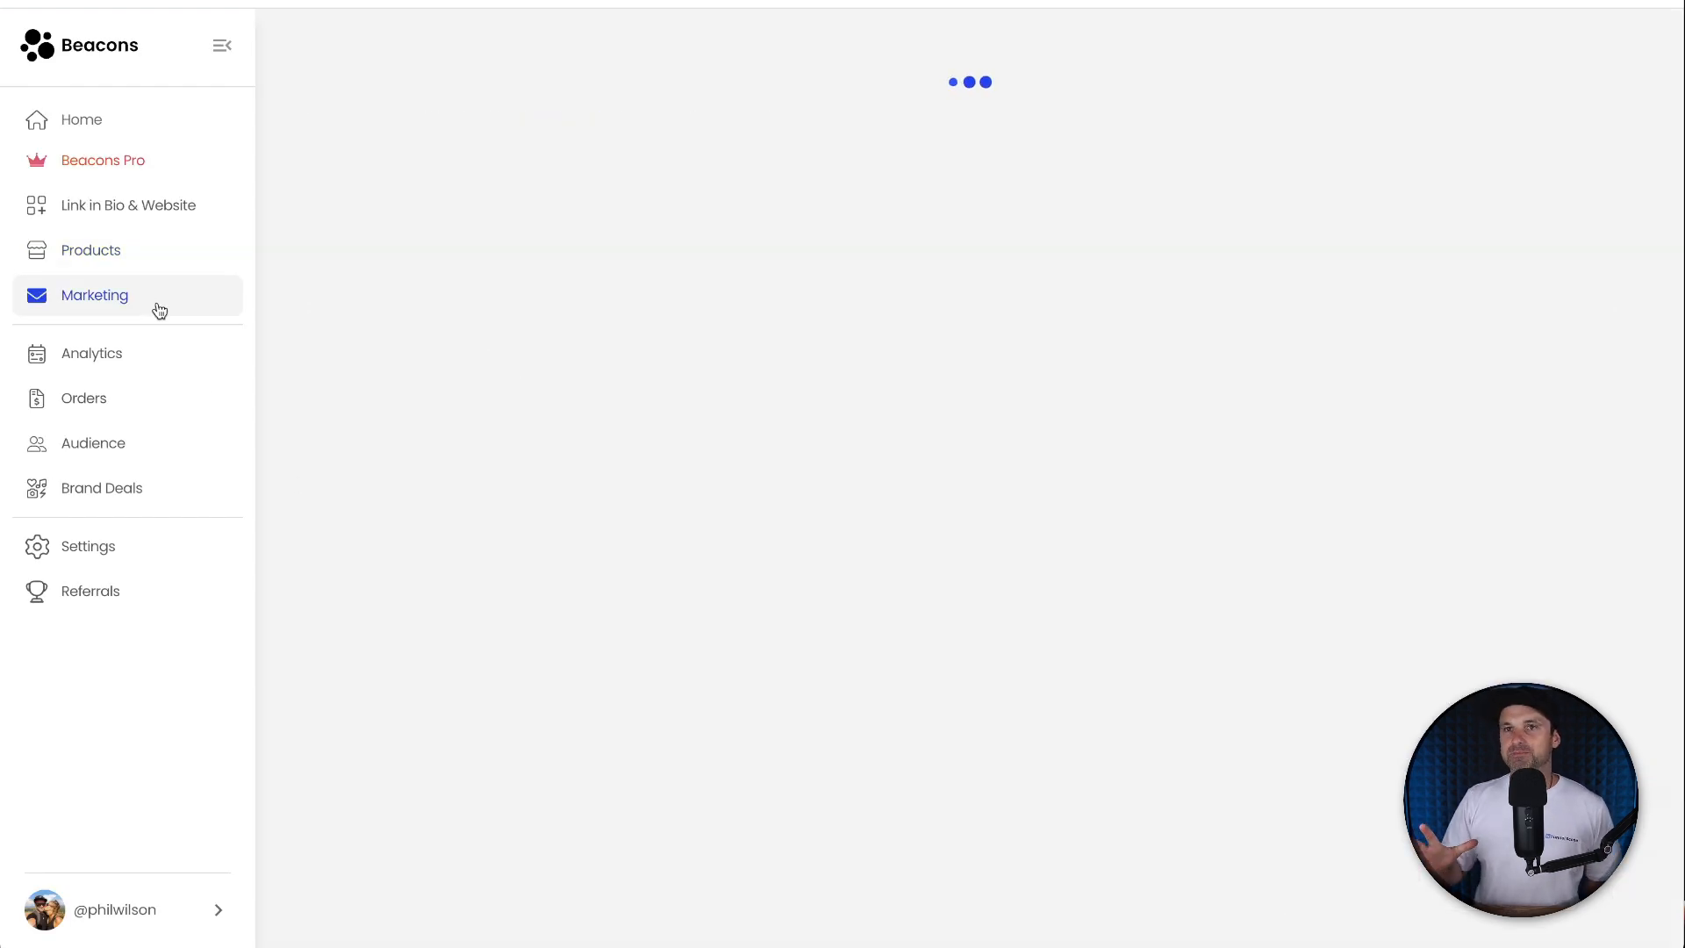
click(95, 295)
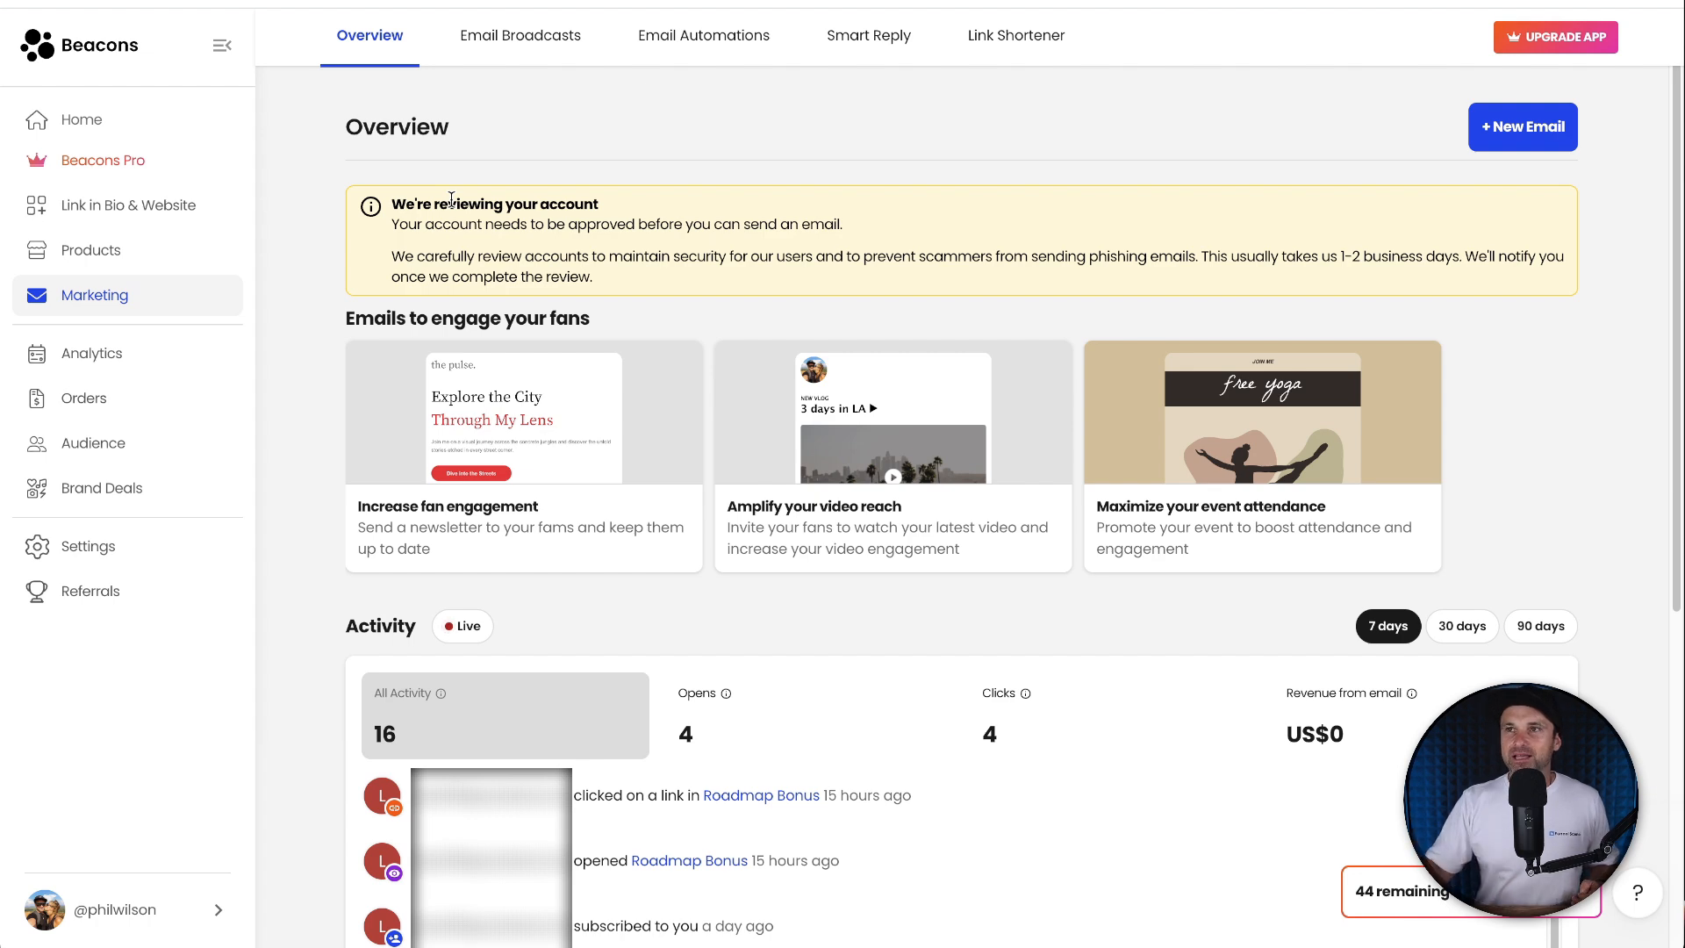
mouse_move(548, 157)
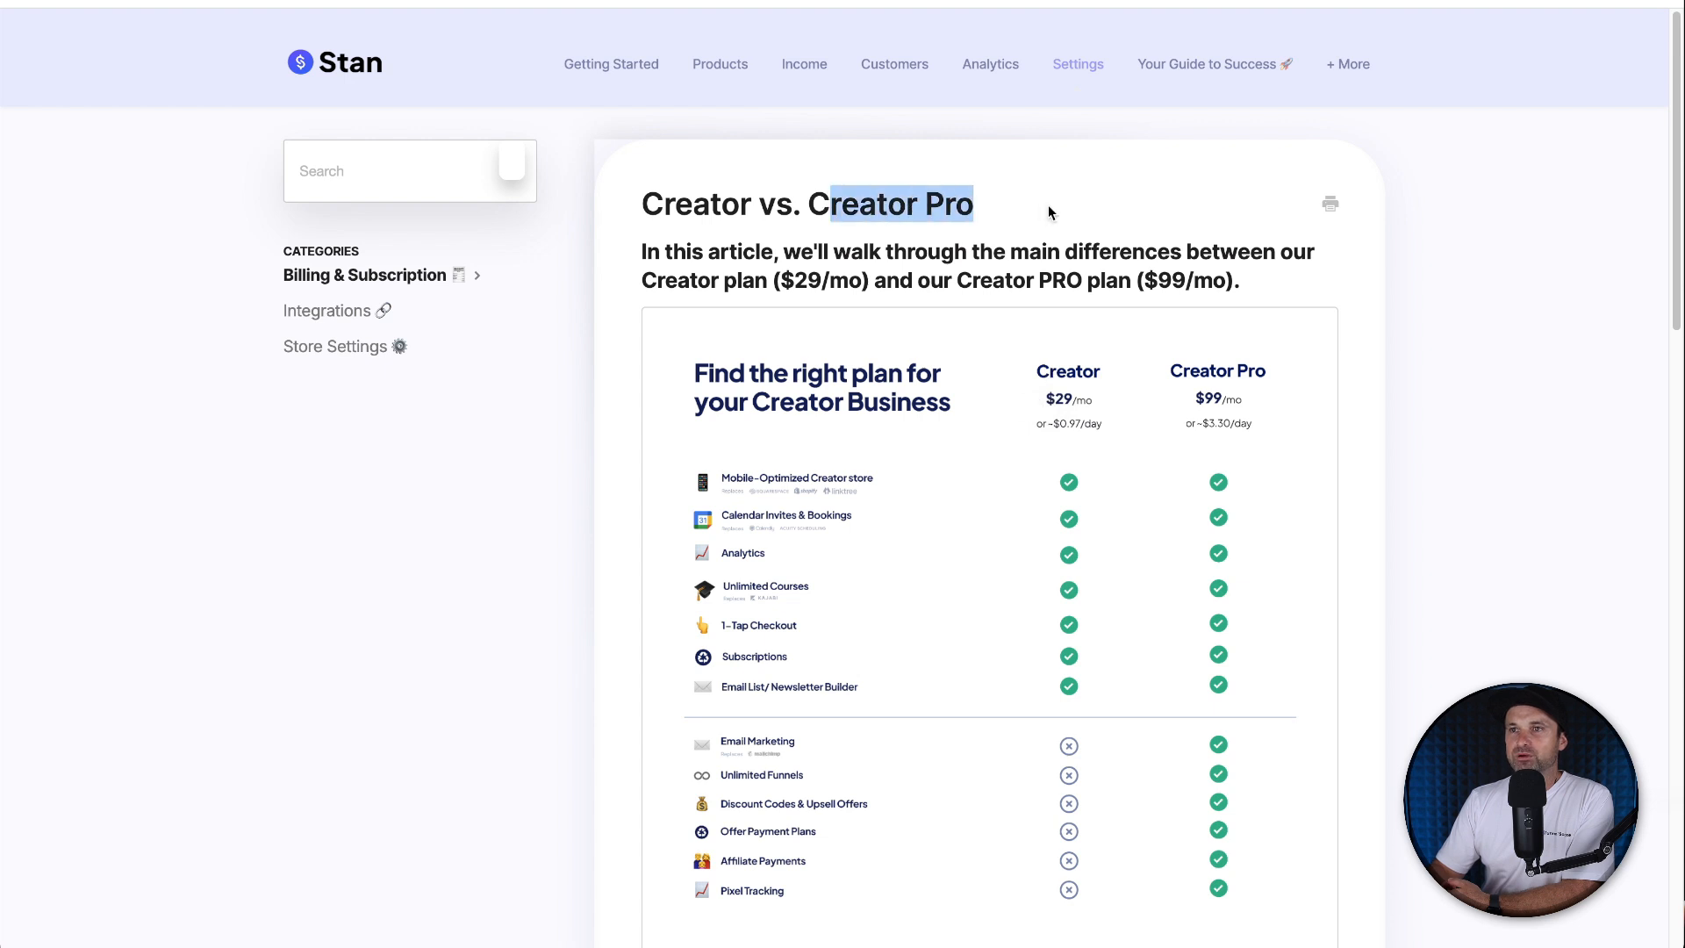
Step: Scroll through Stan Store's $29/mo Creator versus $99/mo Creator Pro comparison chart
scroll(down, 3)
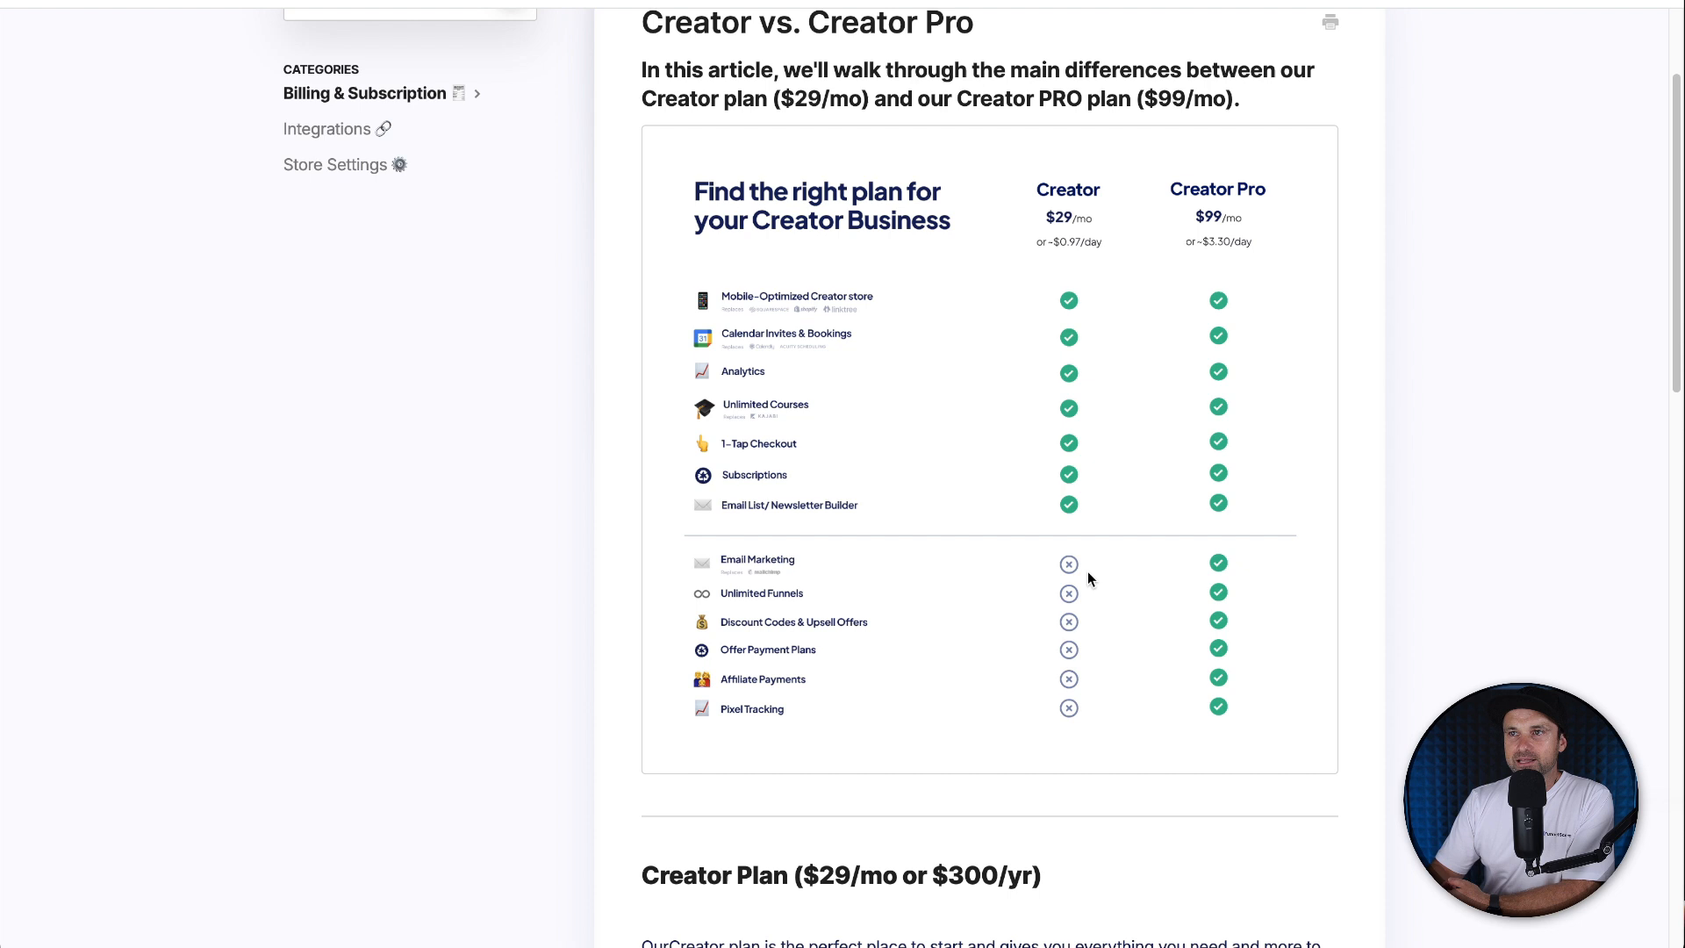
mouse_move(1035, 561)
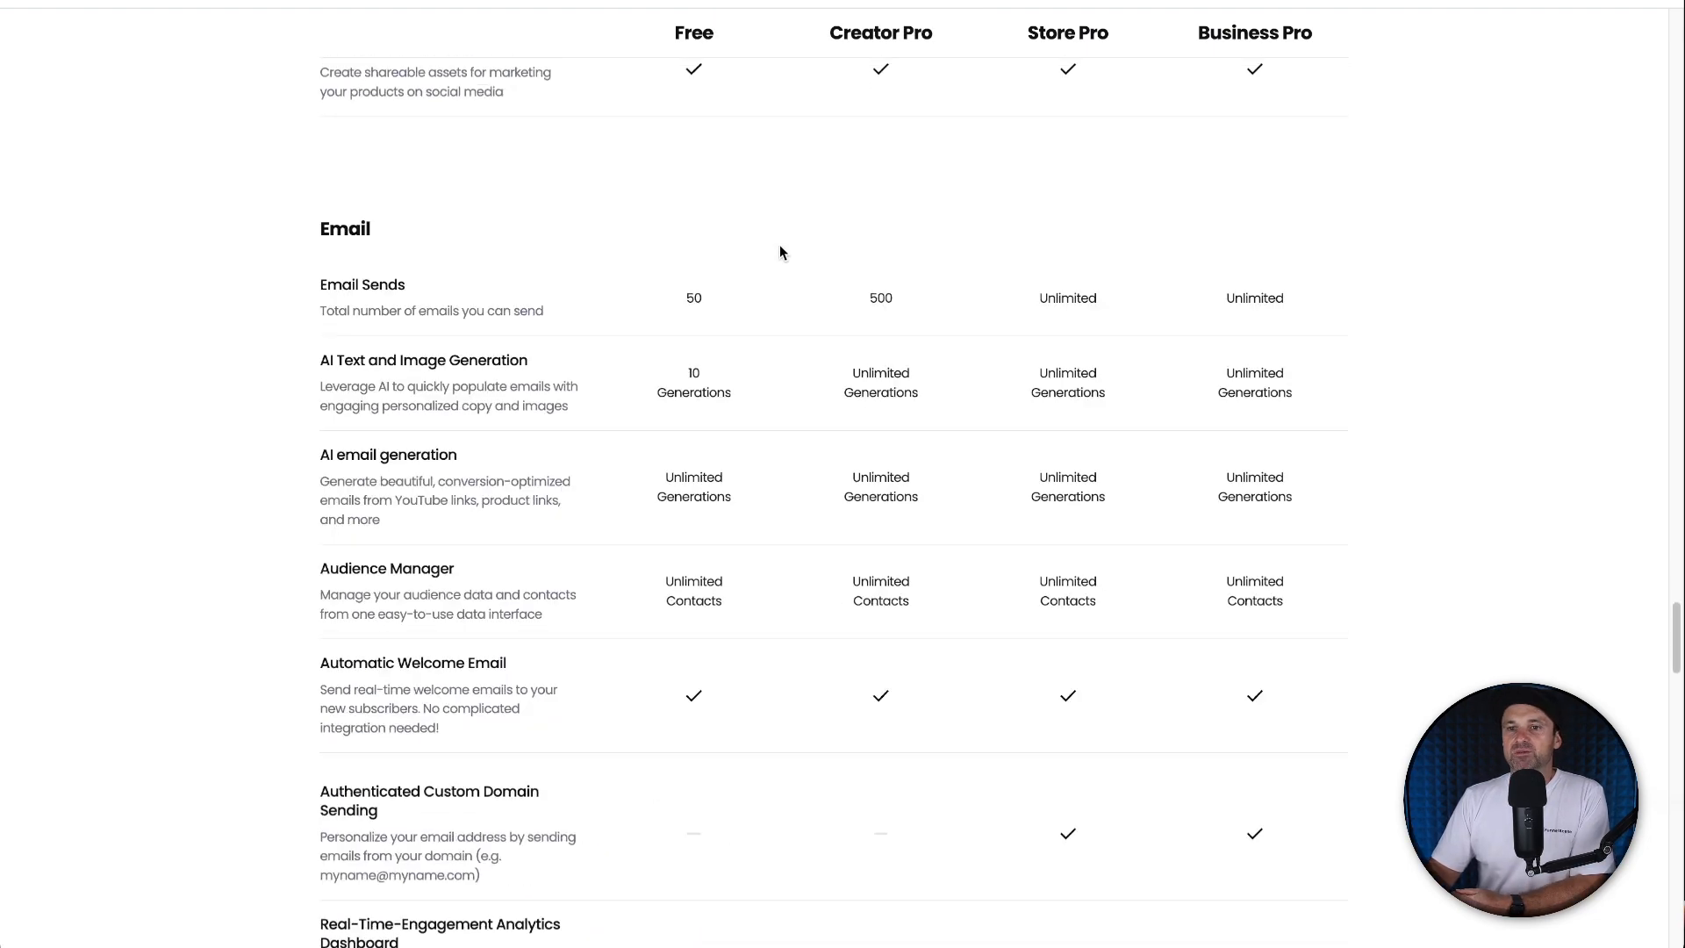
Step: Scroll the Email section of the Beacons plan comparison table
scroll(down, 3)
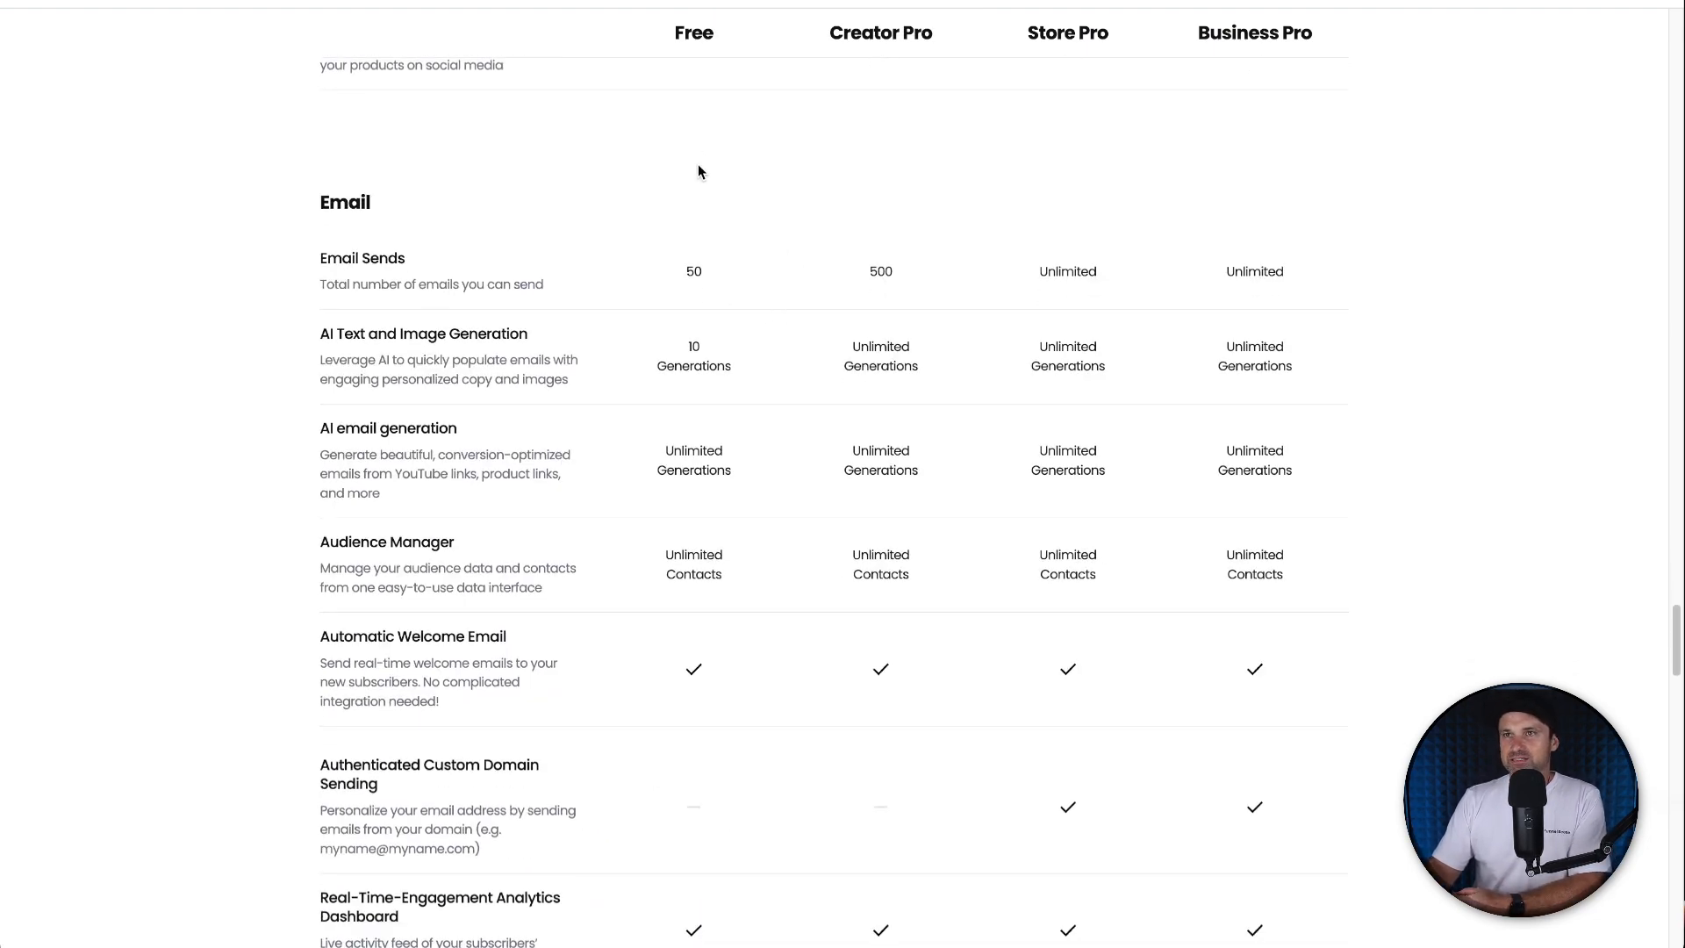
scroll(down, 3)
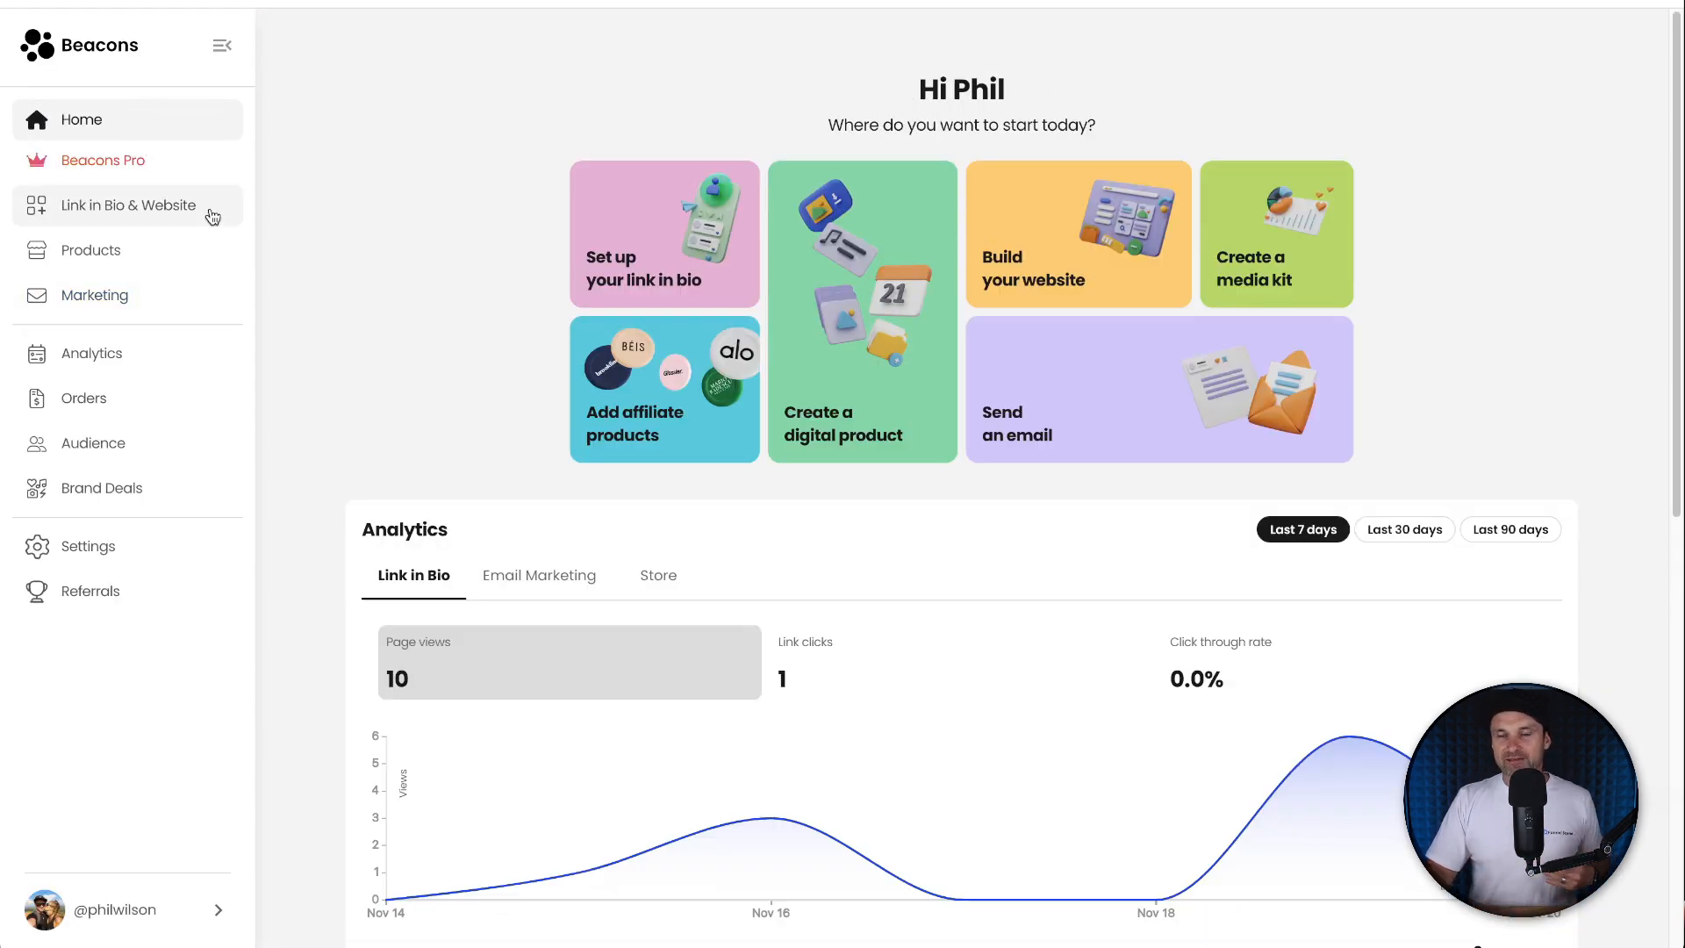
mouse_move(236, 242)
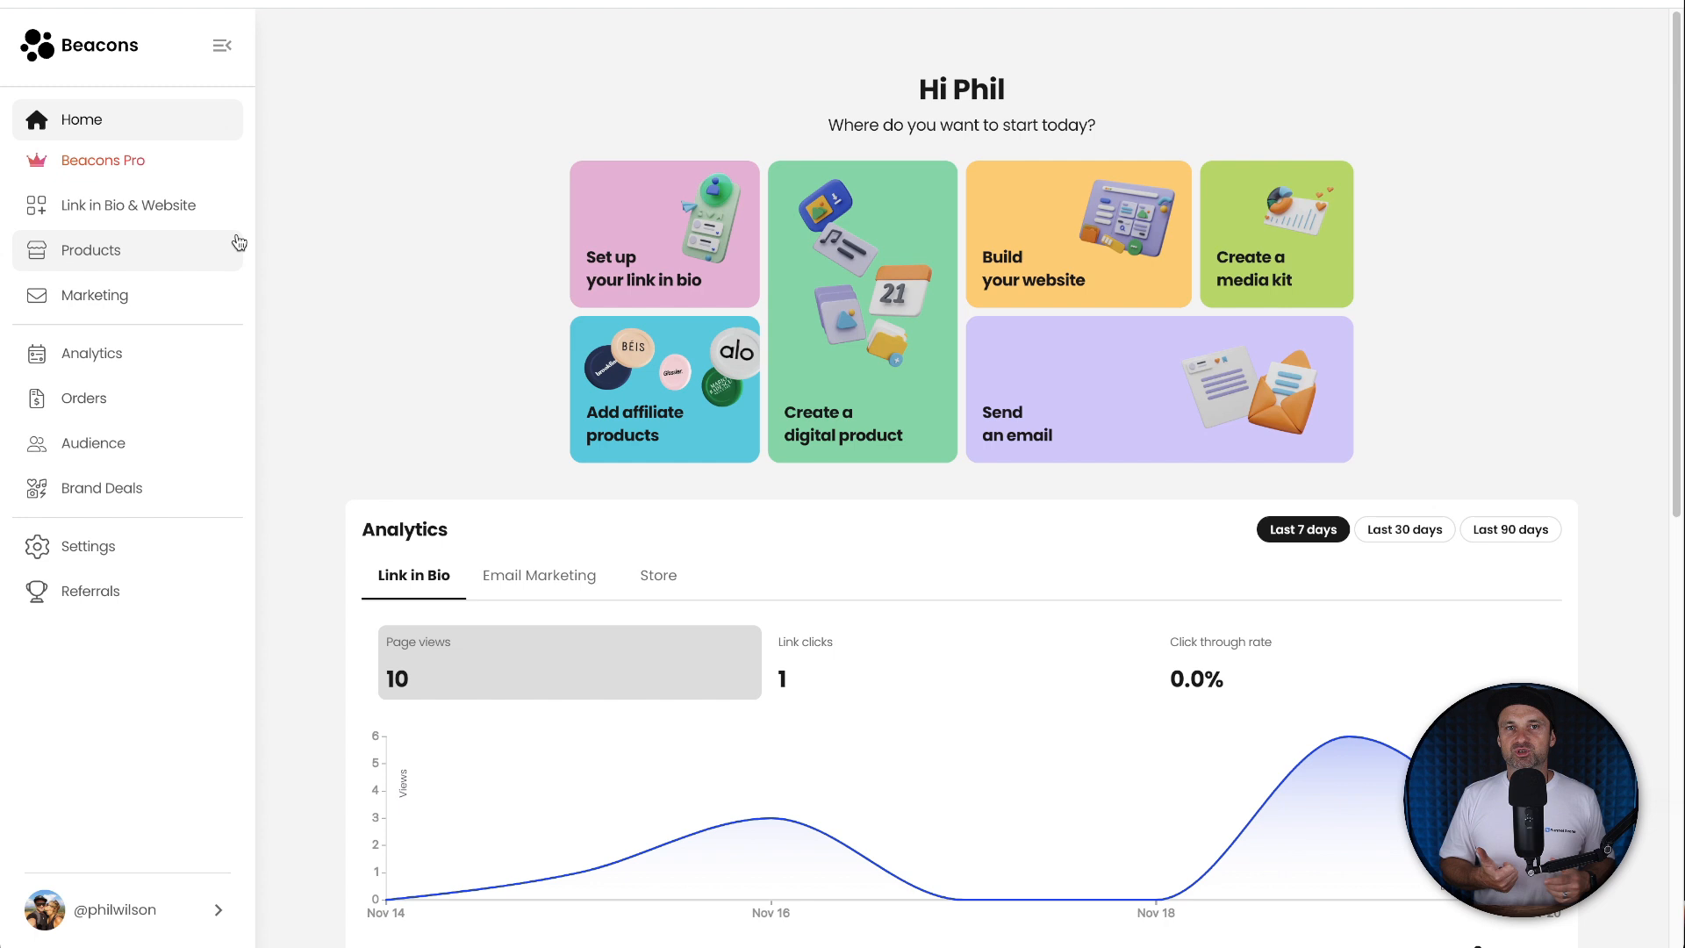